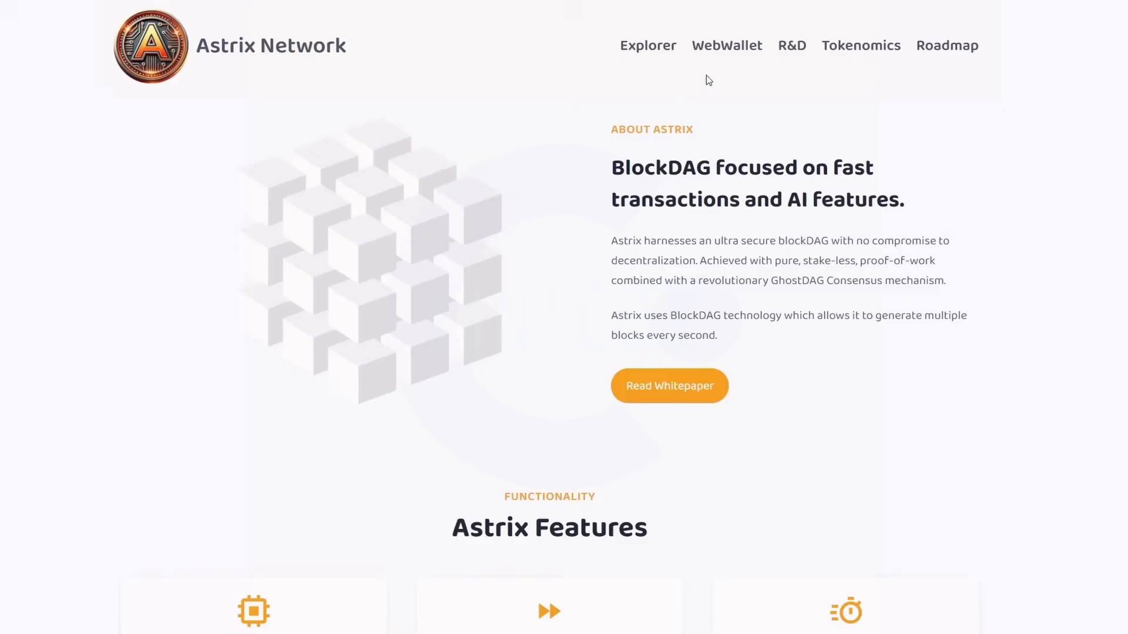
mouse_move(726, 46)
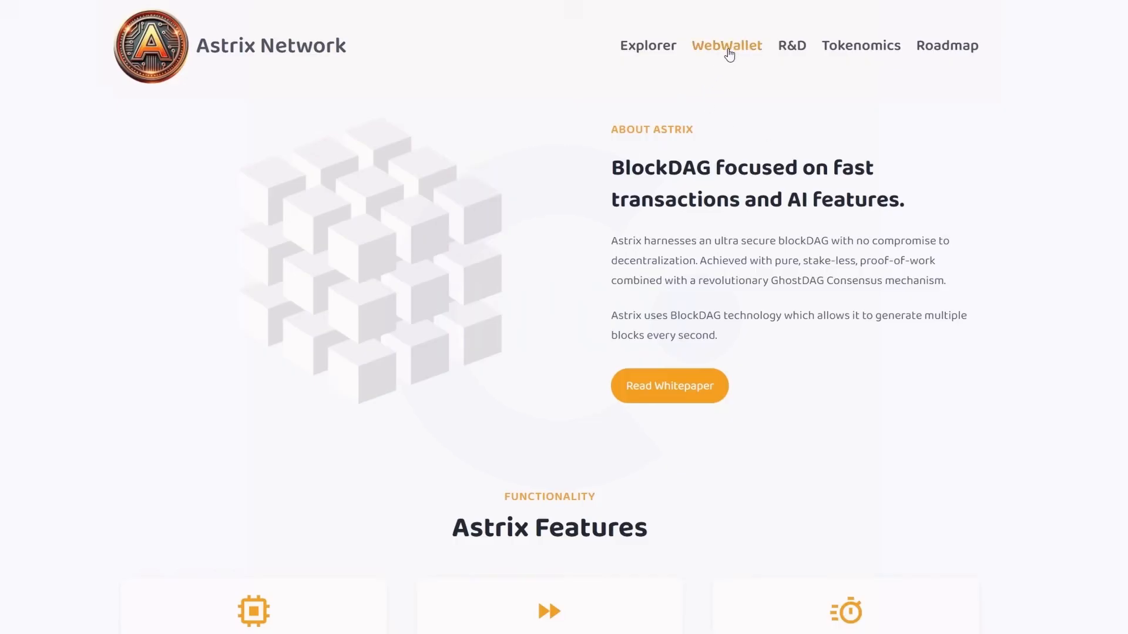
Open the Astrix WebWallet from the Astrix Network top navigation
left_click(726, 46)
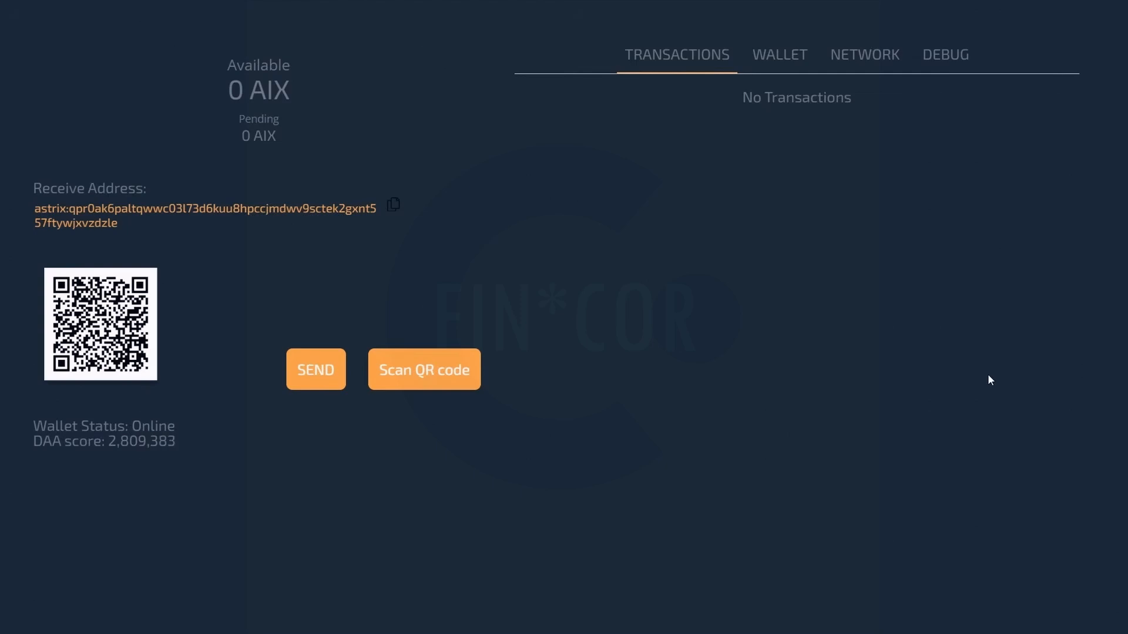
mouse_move(748, 367)
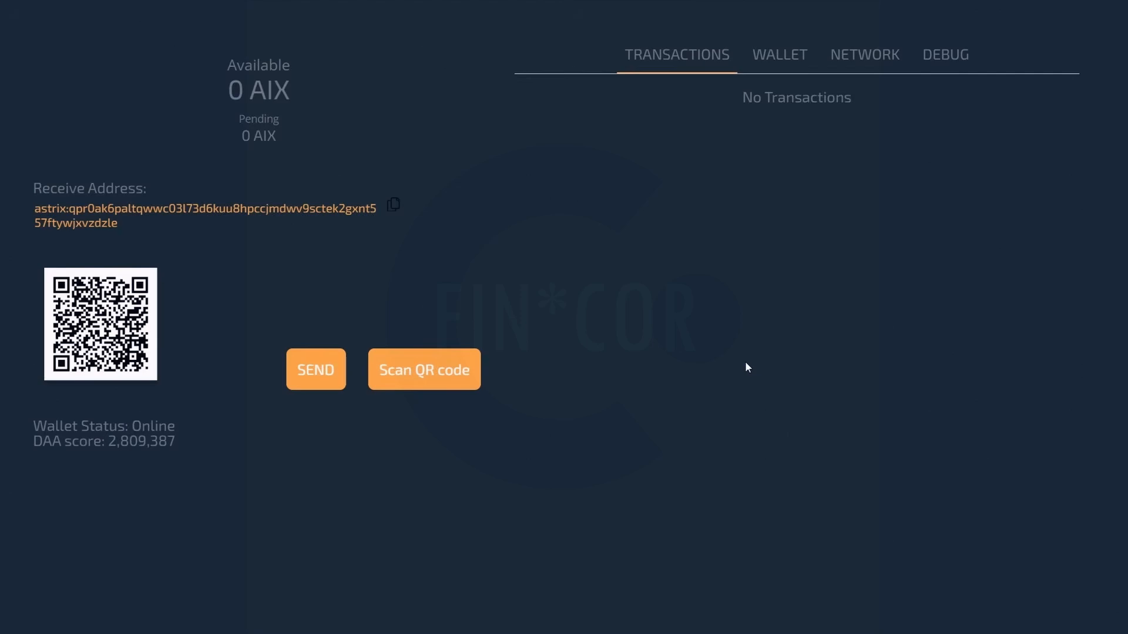
mouse_move(348, 259)
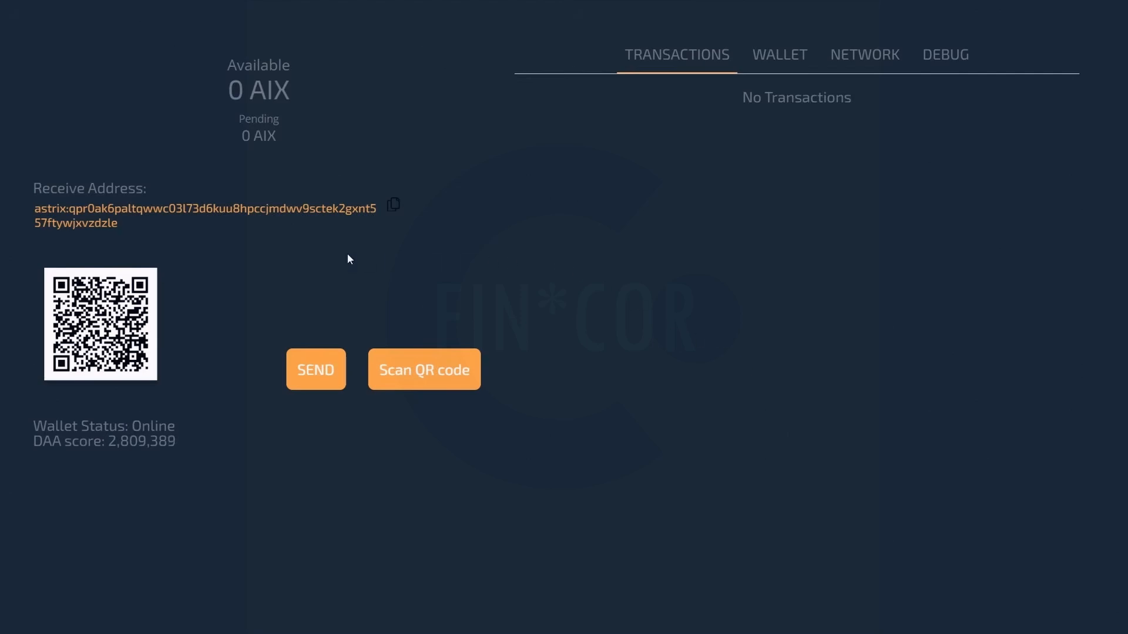
mouse_move(438, 225)
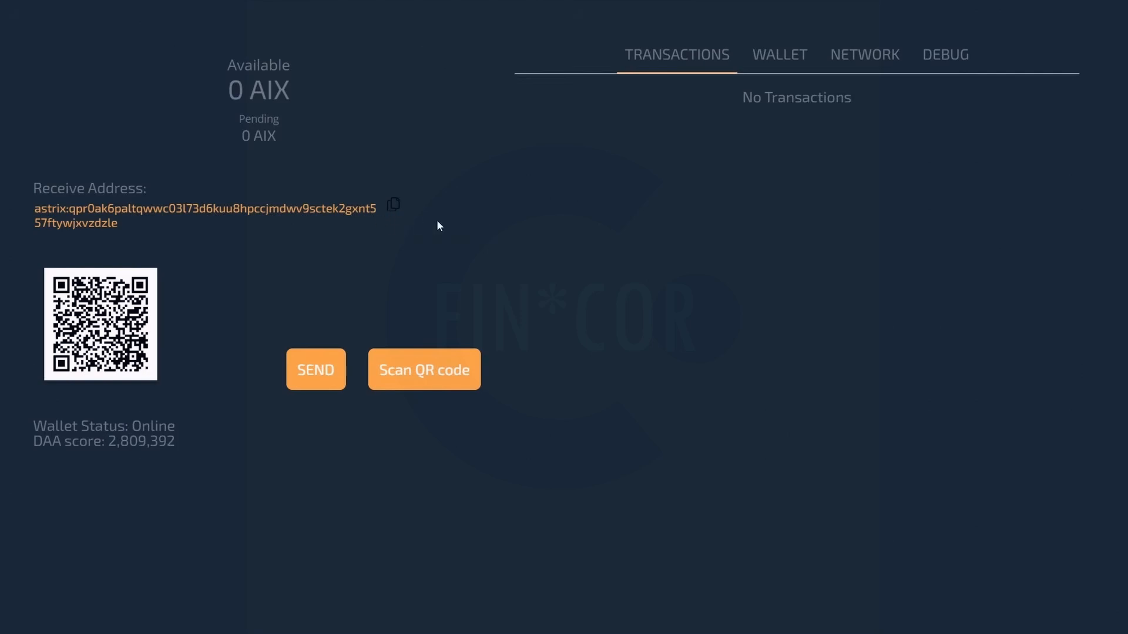
mouse_move(532, 238)
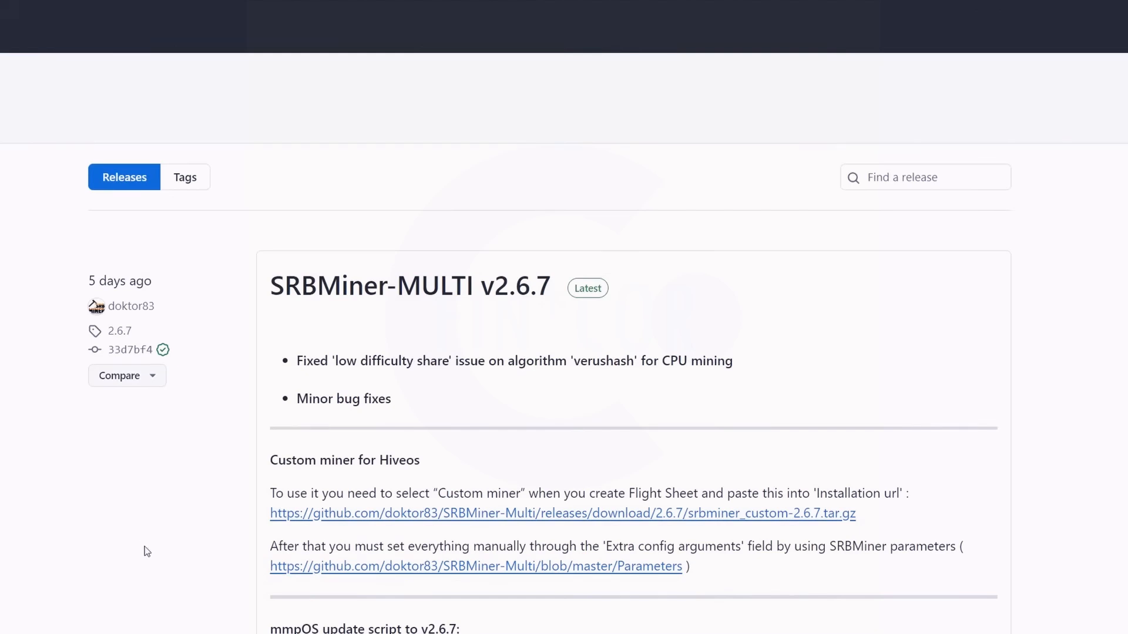
mouse_move(143, 559)
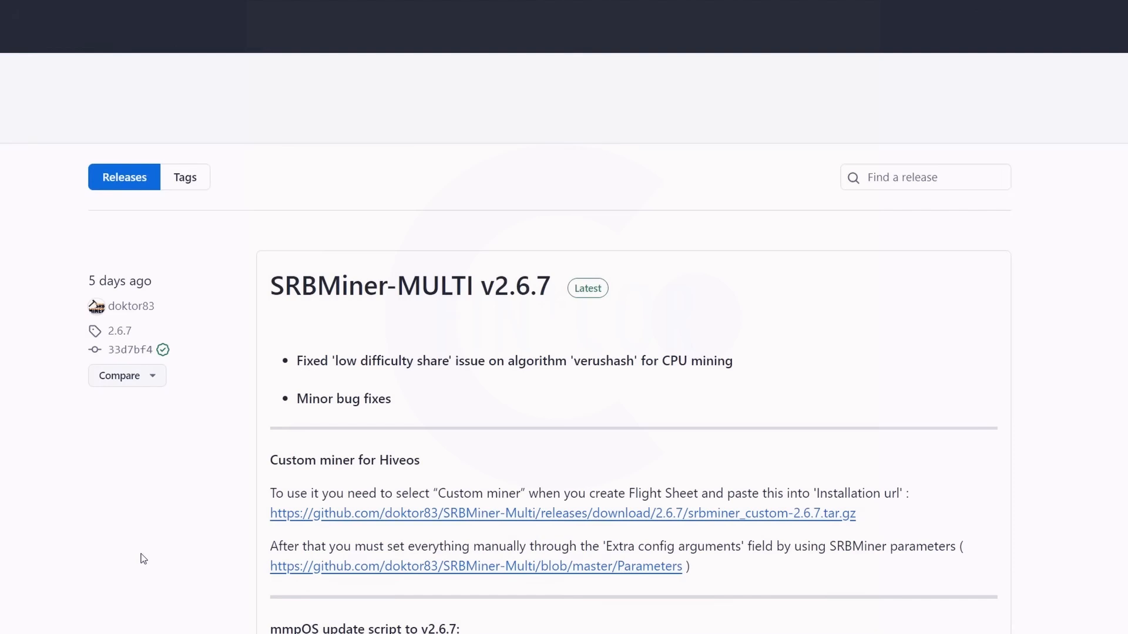
mouse_move(394, 323)
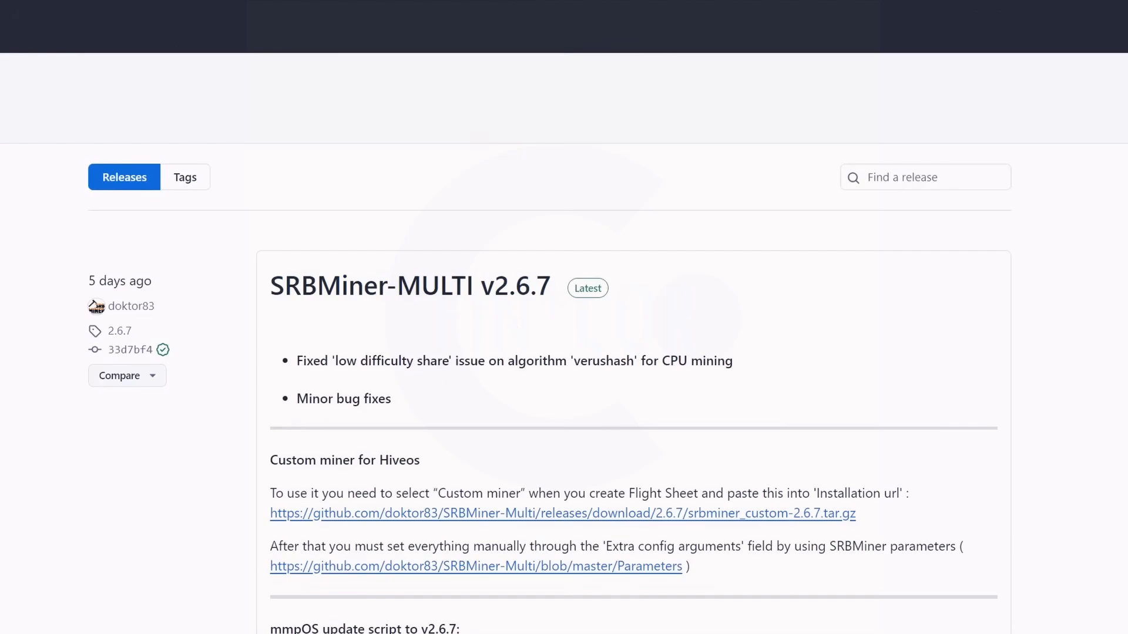
scroll("down", 3)
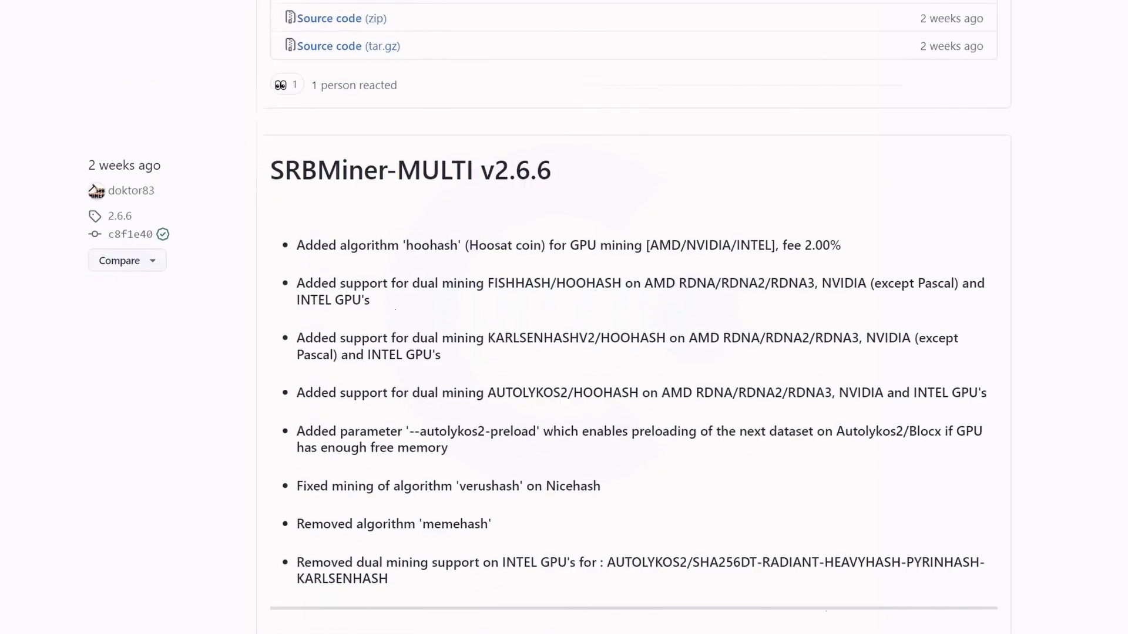
scroll("down", 3)
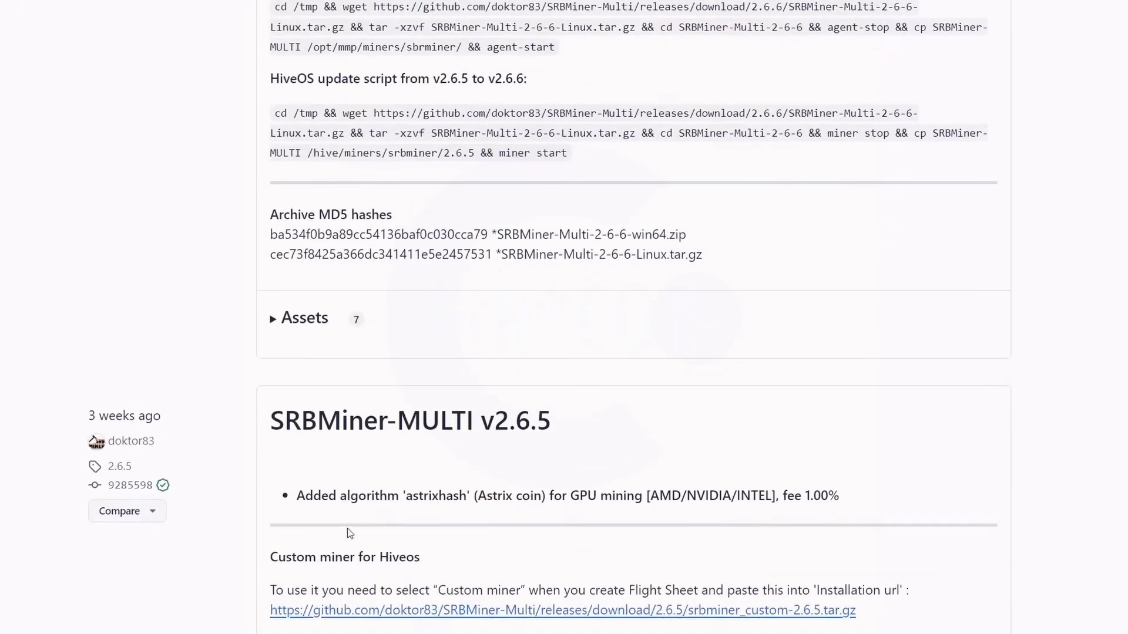
mouse_move(203, 438)
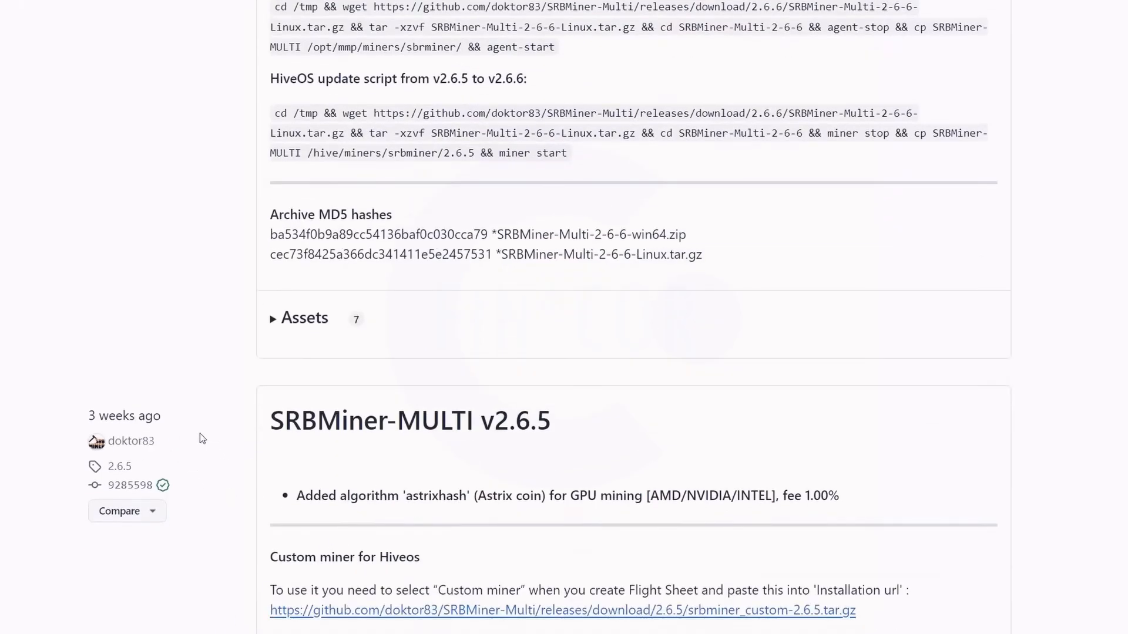
mouse_move(538, 435)
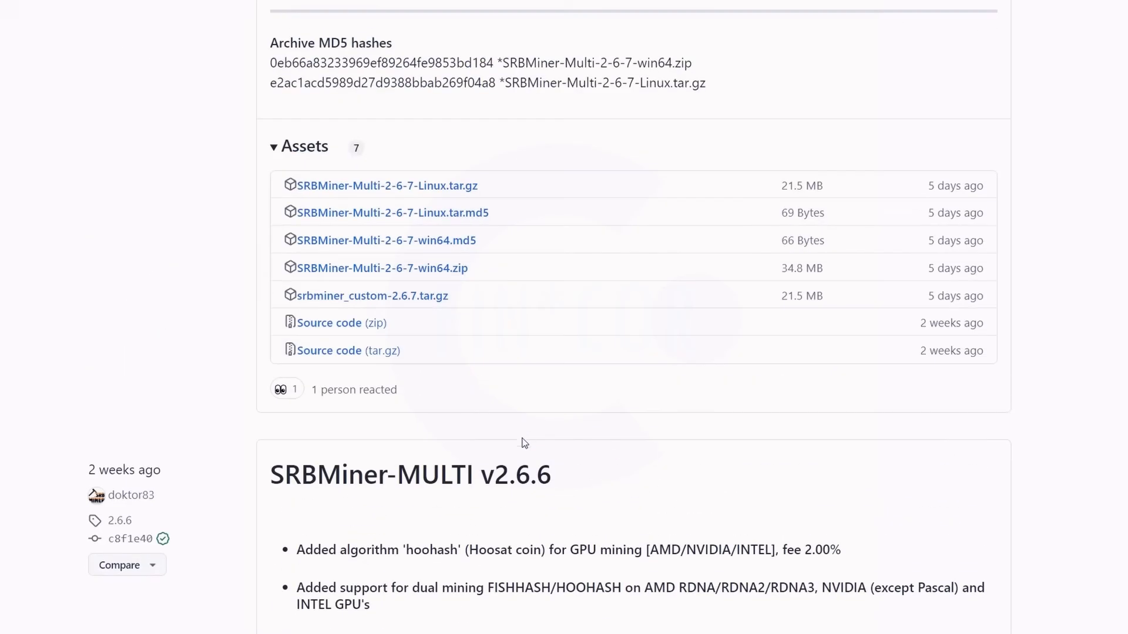
mouse_move(527, 511)
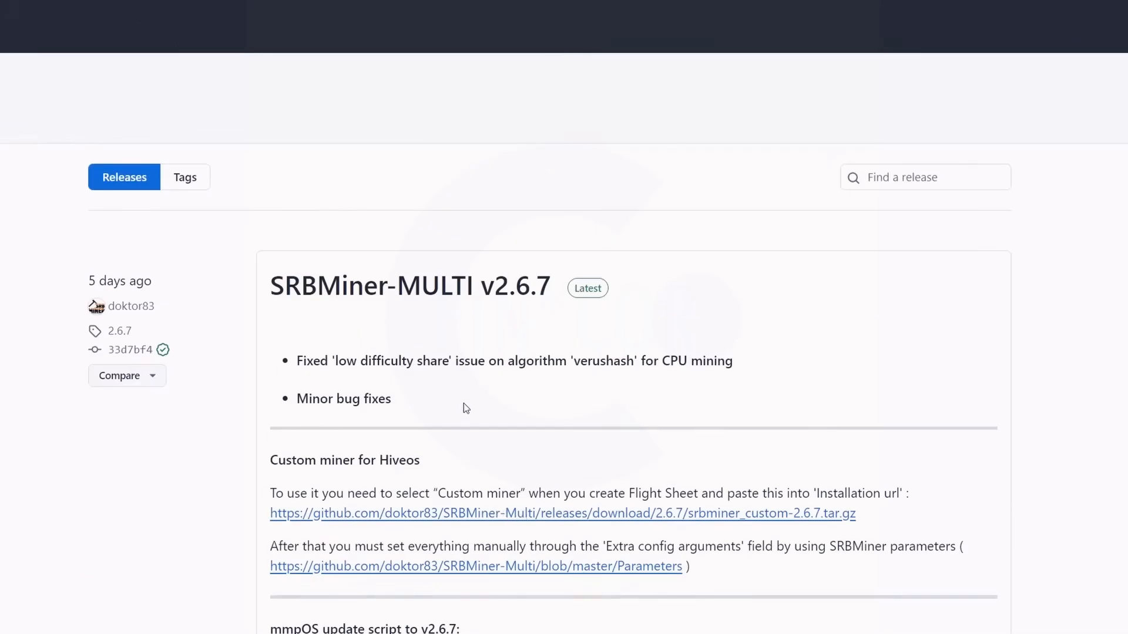
mouse_move(643, 386)
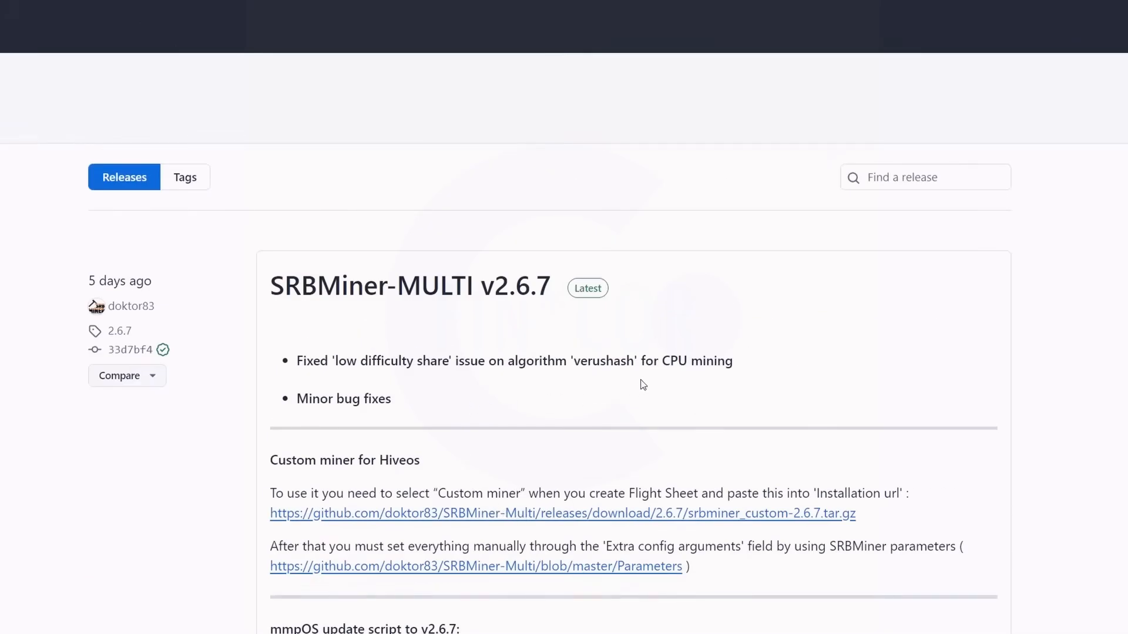
mouse_move(302, 440)
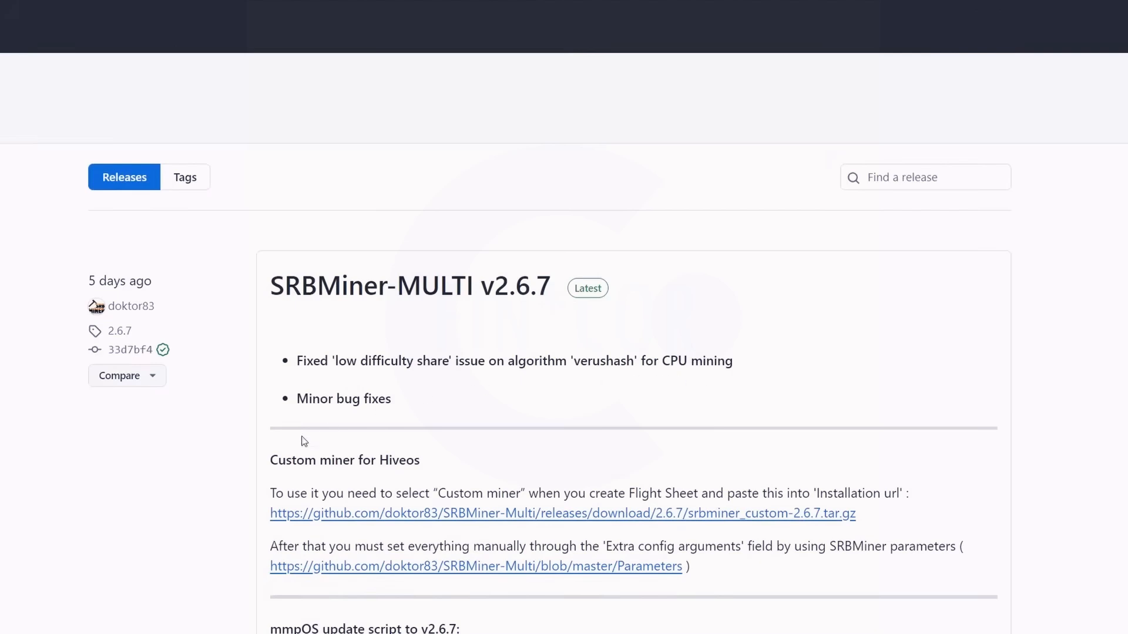
mouse_move(209, 485)
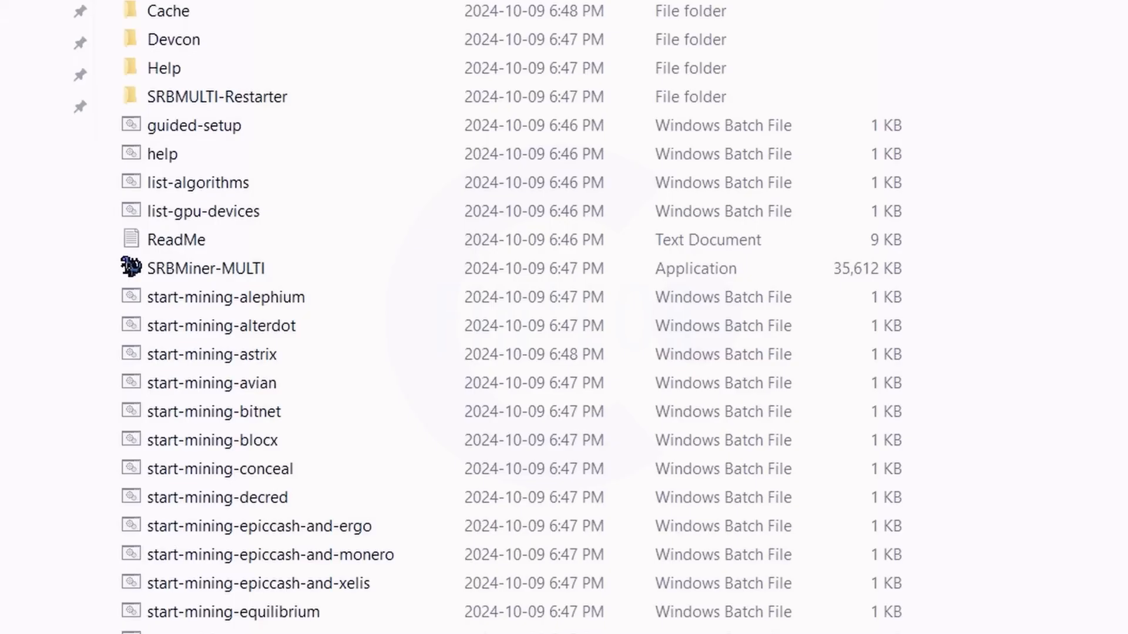
Open the start-mining-astrix batch file from the SRBMiner-MULTI folder
left_click(213, 439)
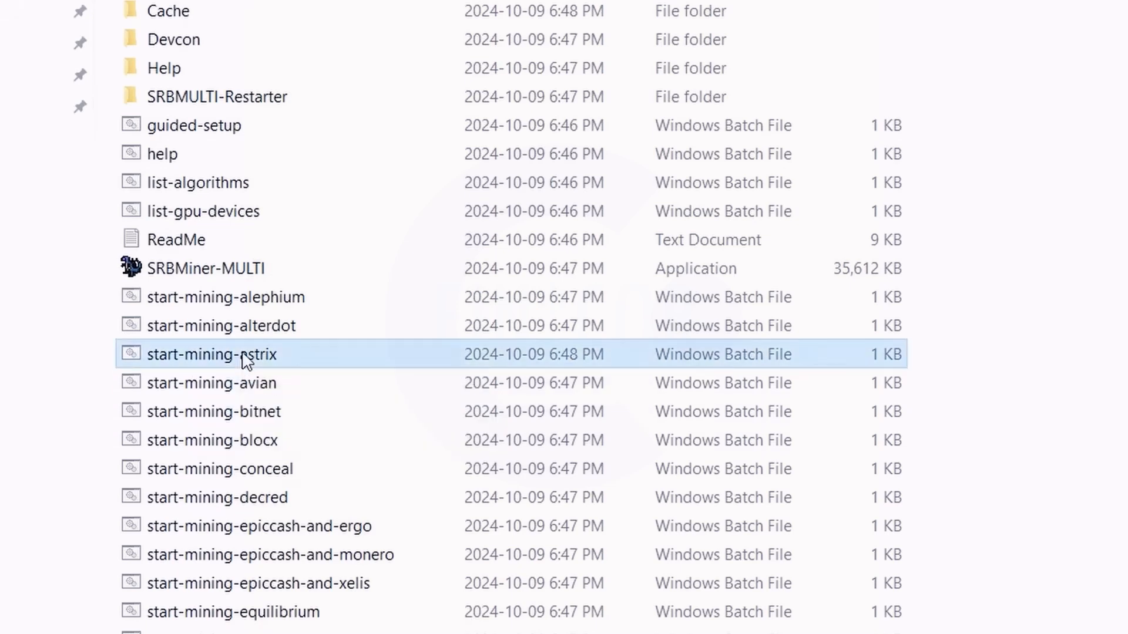
double_click(213, 354)
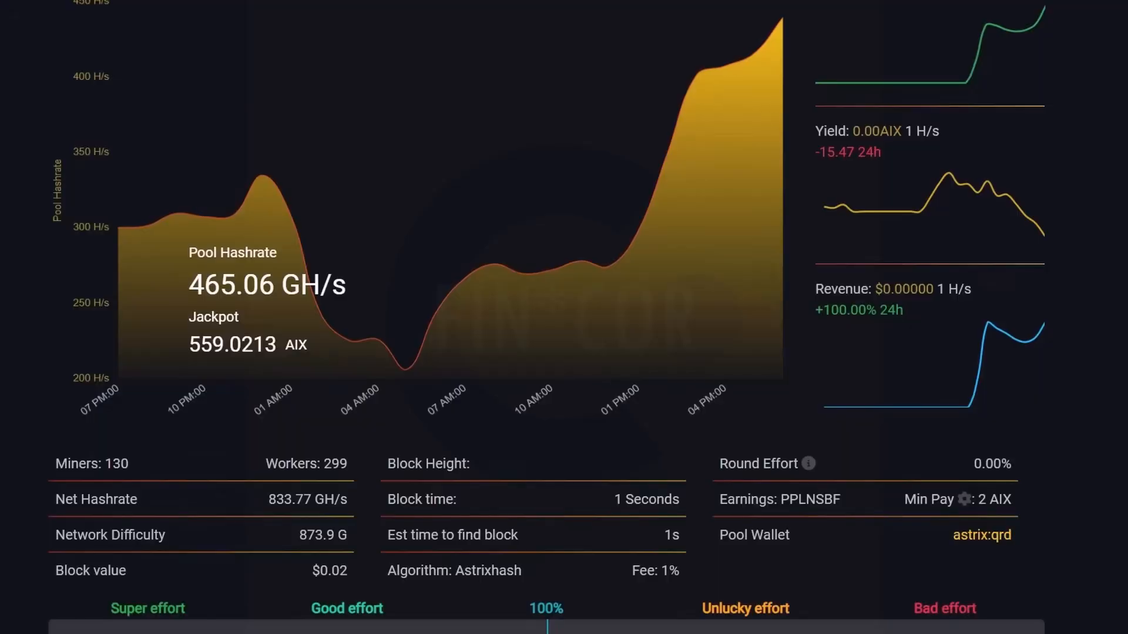
Copy the na.mining4people.com address from the Astrix pool's Stratum Servers list
scroll("down", 3)
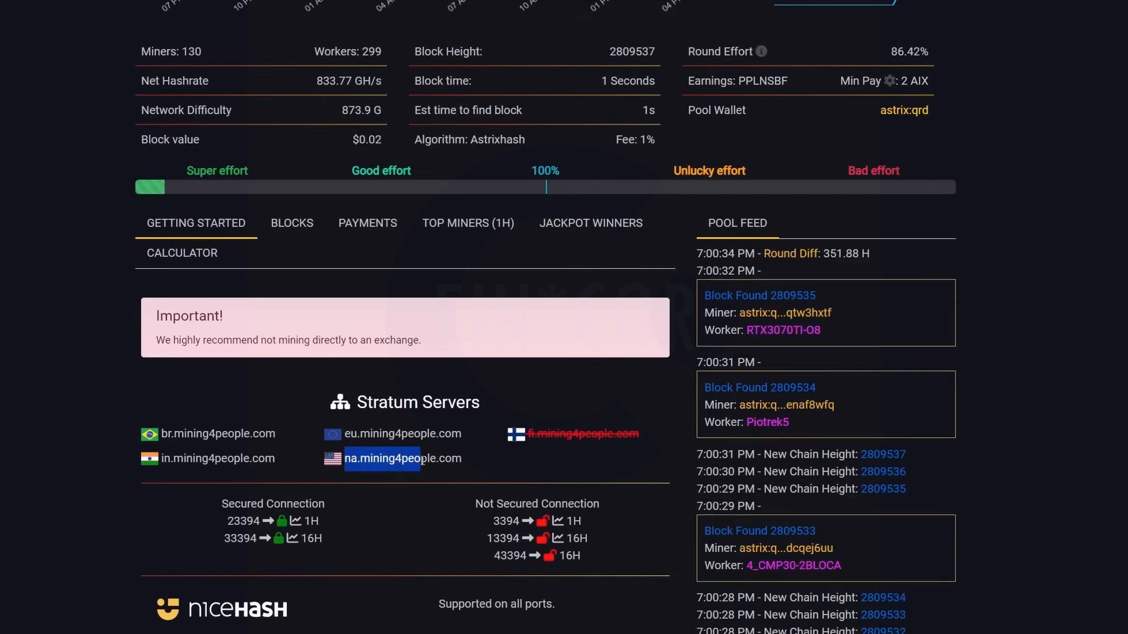
right_click(381, 458)
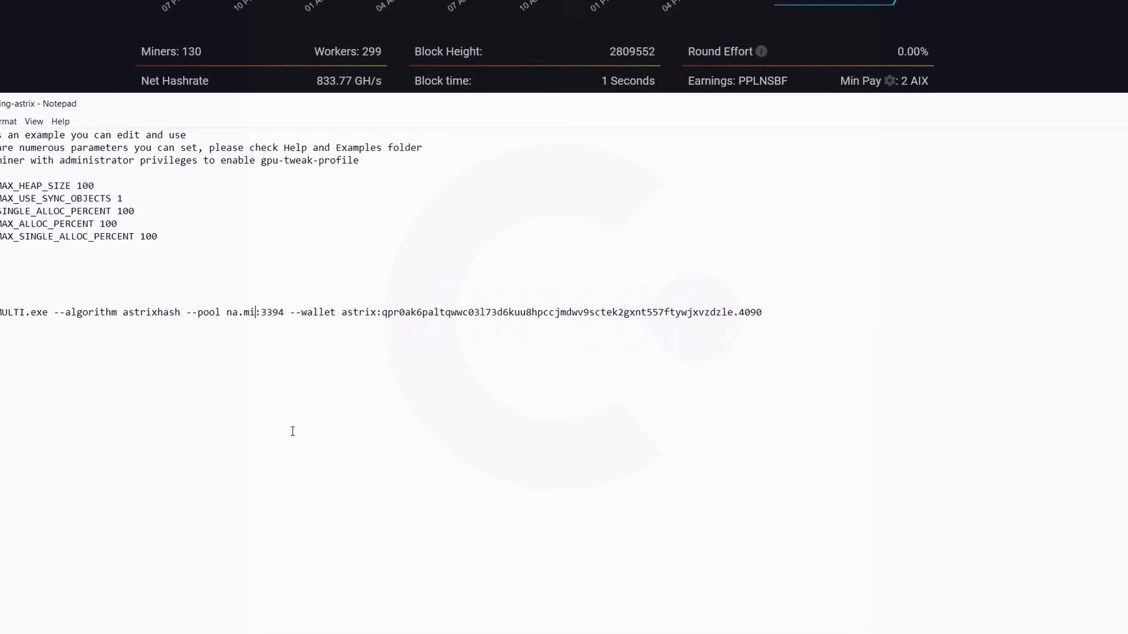
Replace the old pool host so the command reads na.mining4people.com:3394
key("BackSpace")
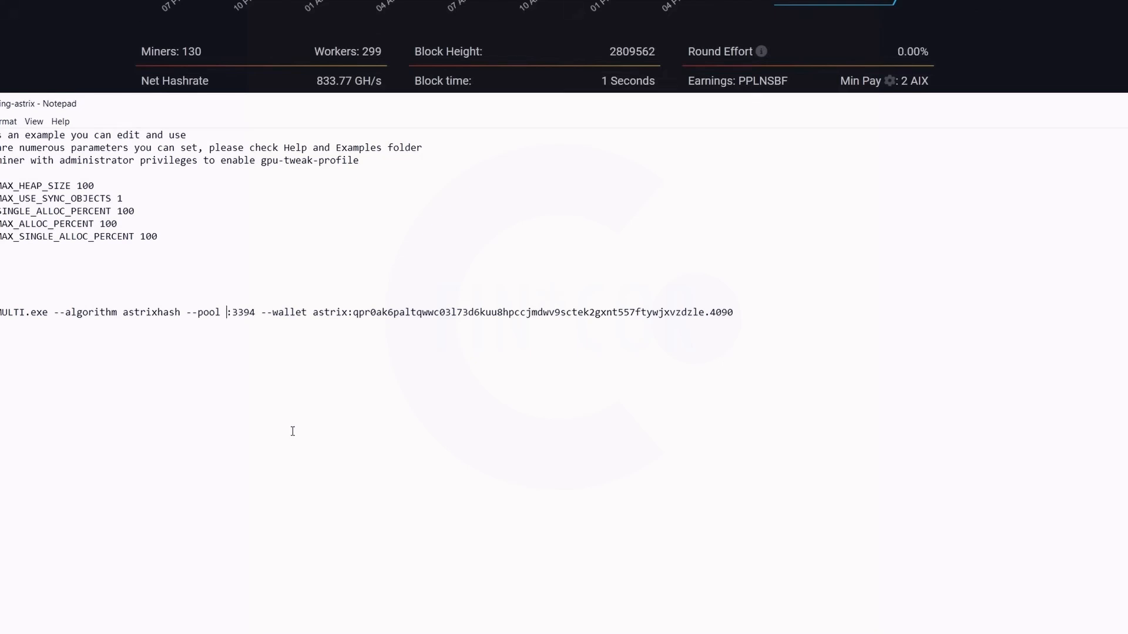
type("na.mining4people.com")
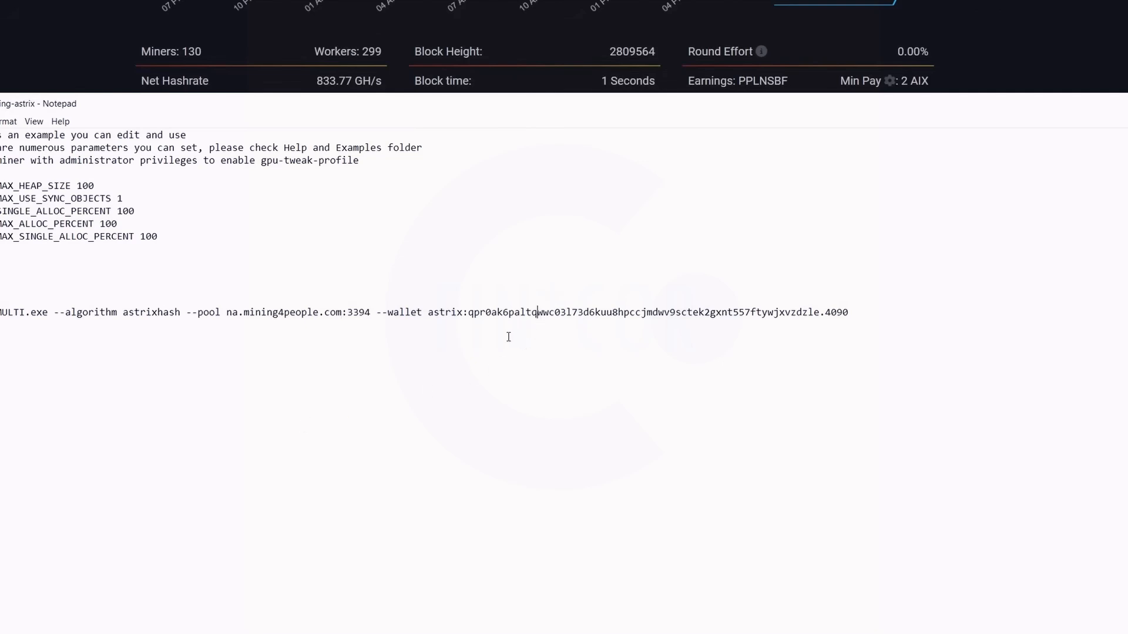
double_click(440, 313)
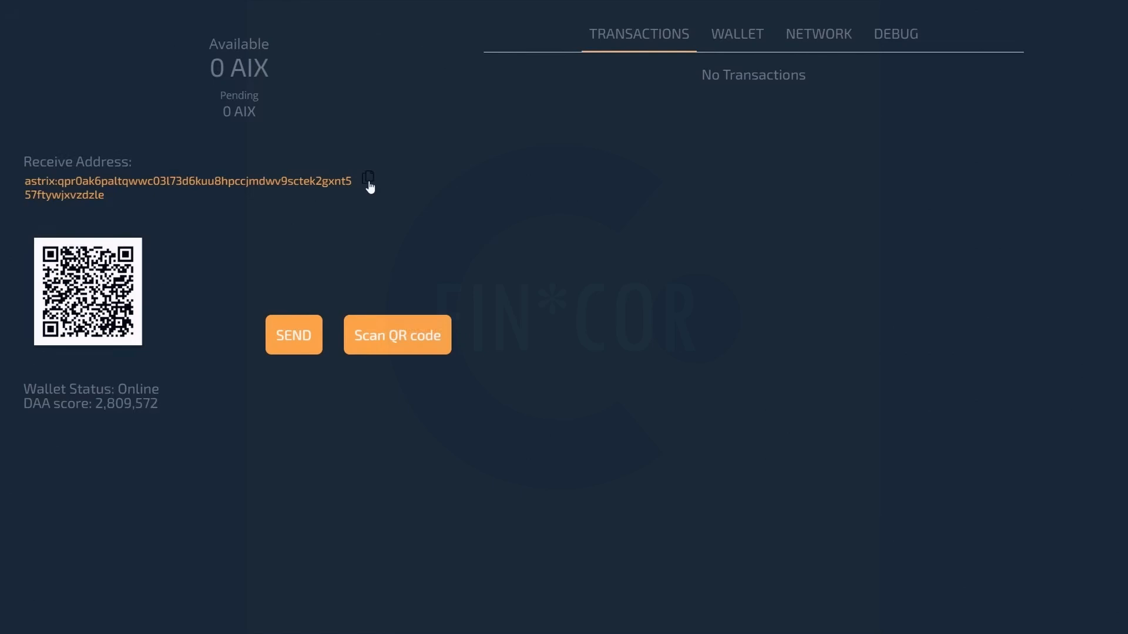
mouse_move(171, 196)
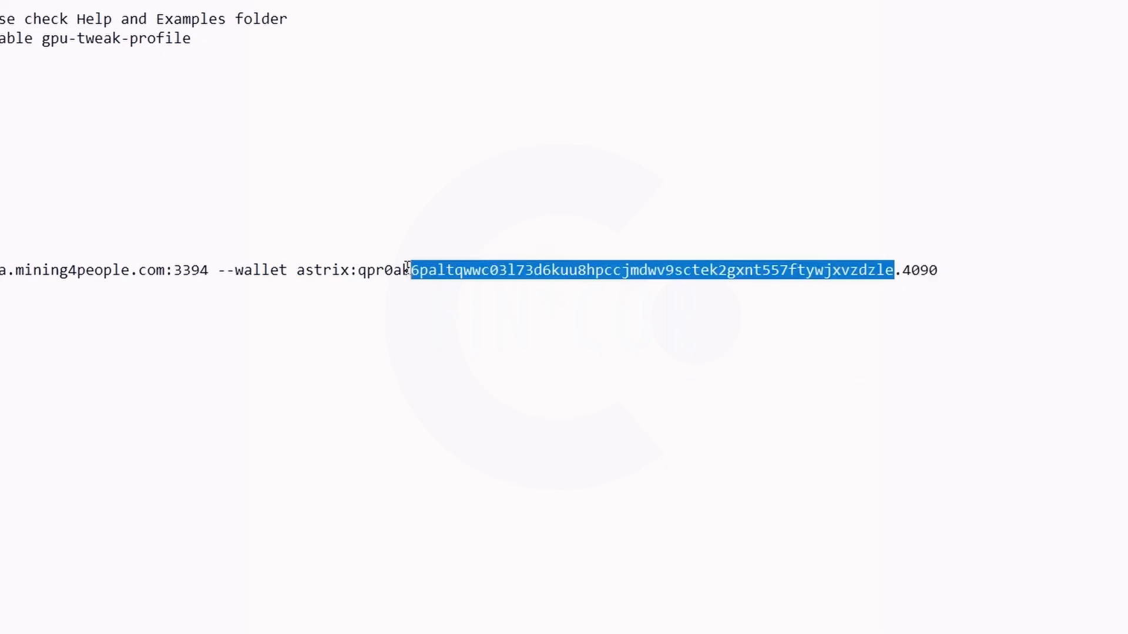
Append worker name .4090 to the Astrix receive address after --wallet
left_click(386, 418)
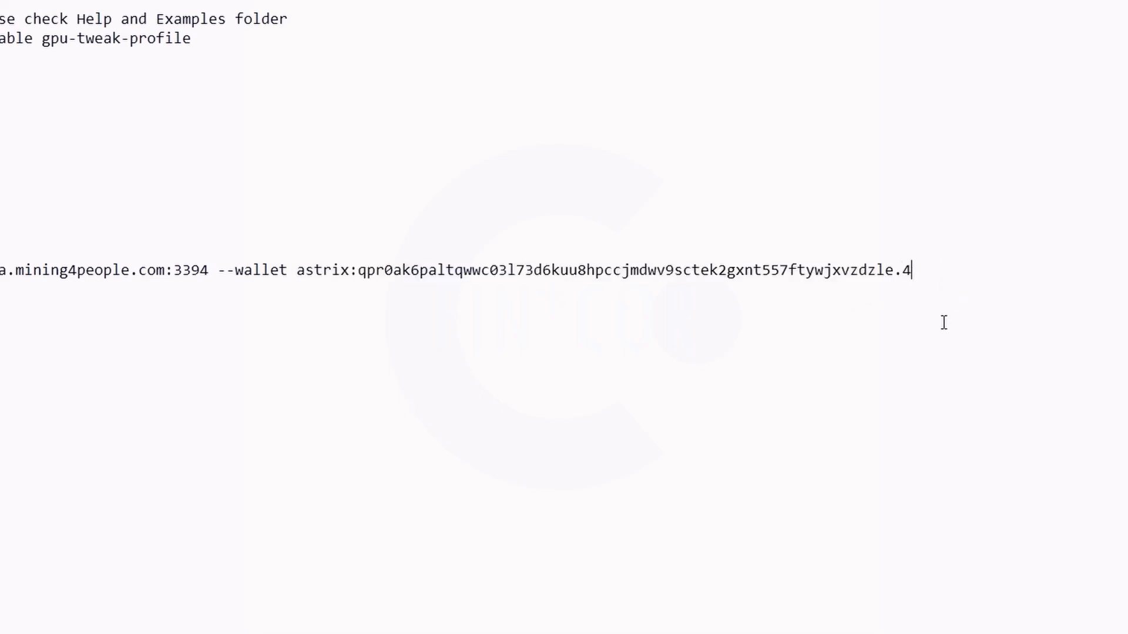
key("BackSpace")
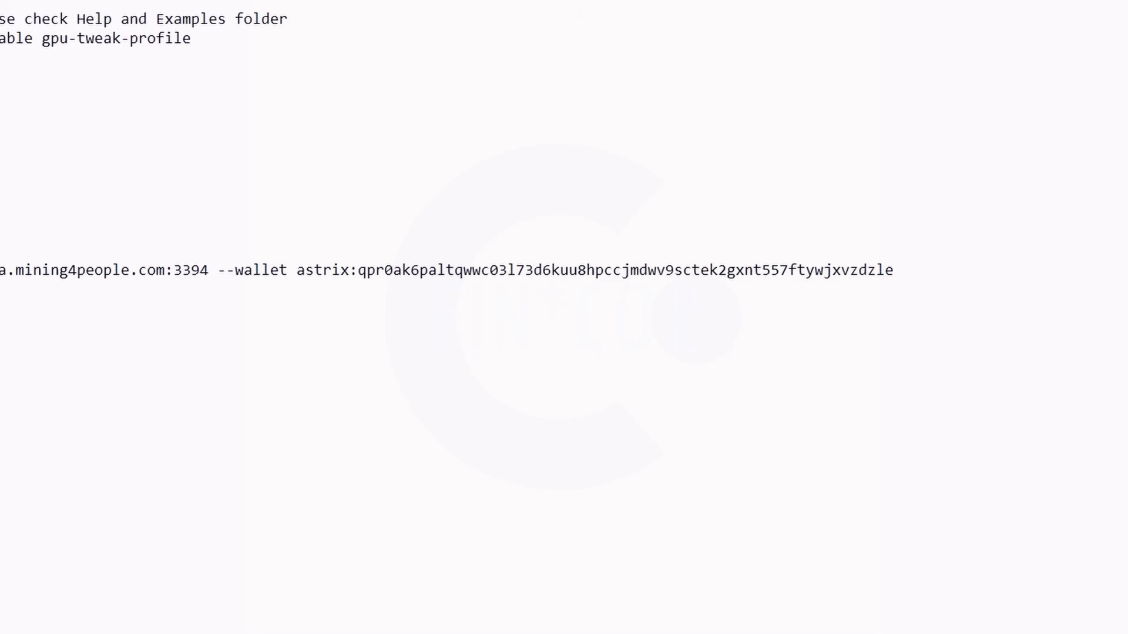
type(".")
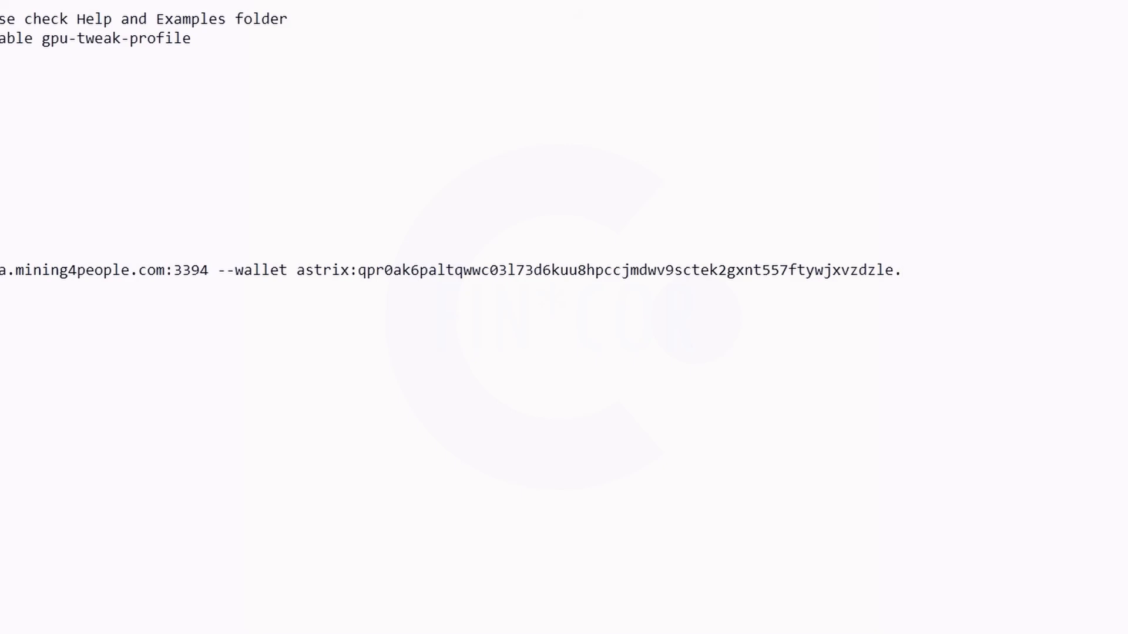
type("4090")
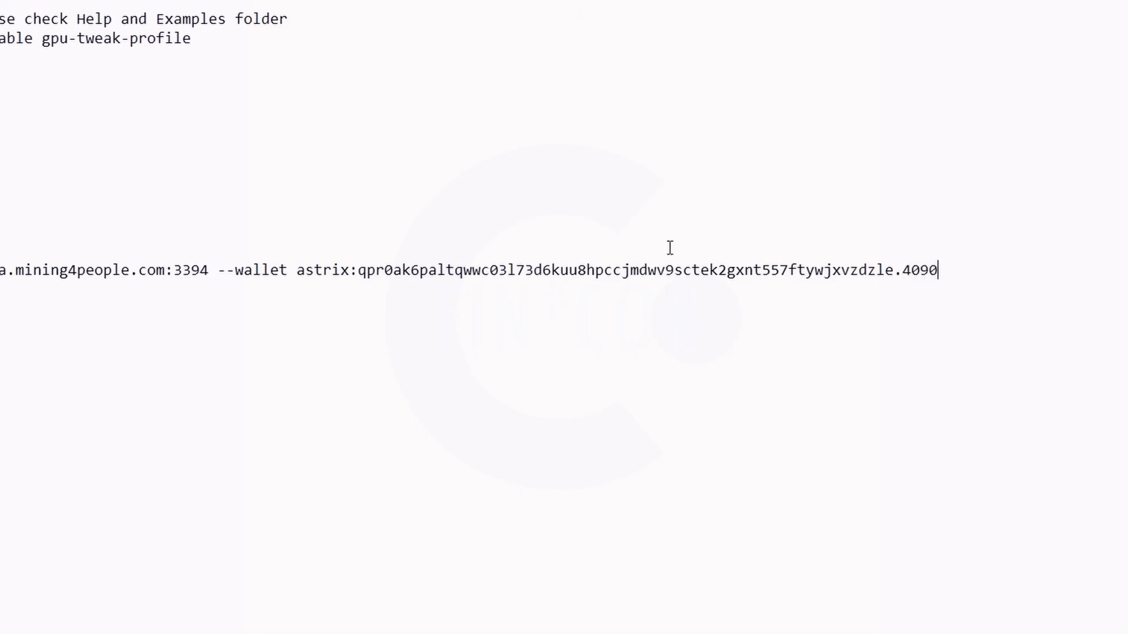
left_click(29, 24)
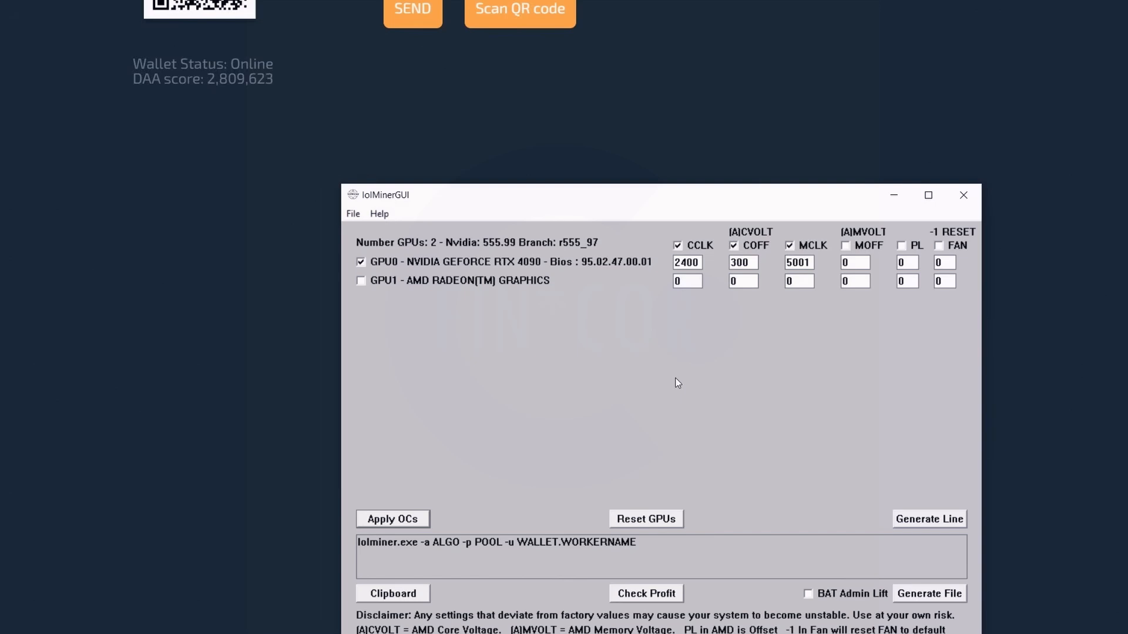
mouse_move(627, 185)
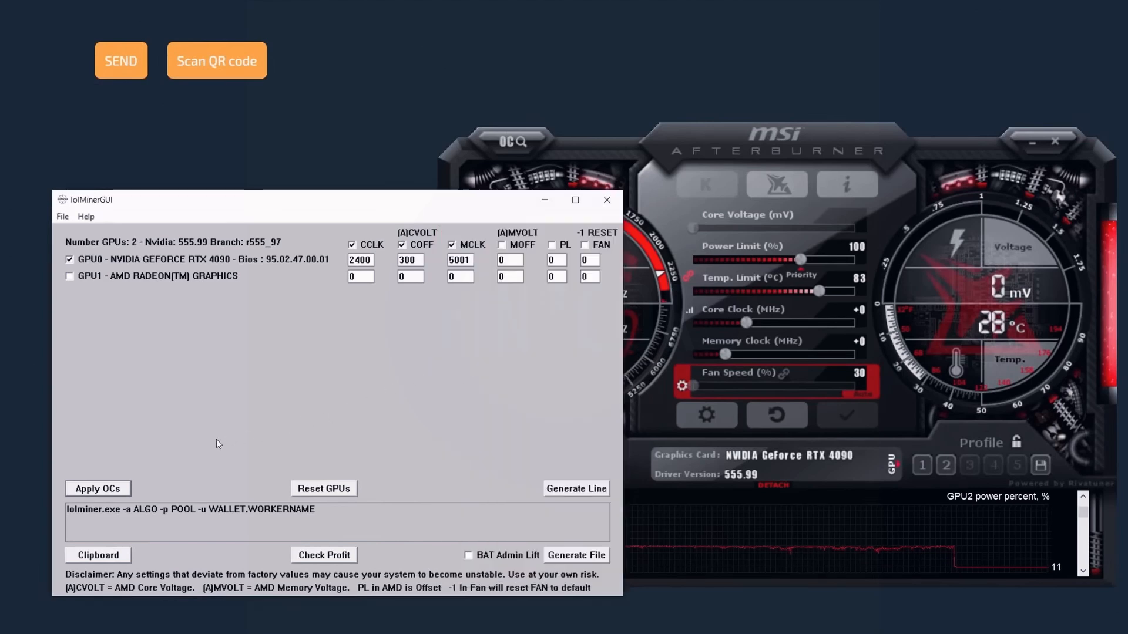
Apply the GPU0 overclock of CCLK 2400, COFF 300, MCLK 5001 and confirm
left_click(97, 488)
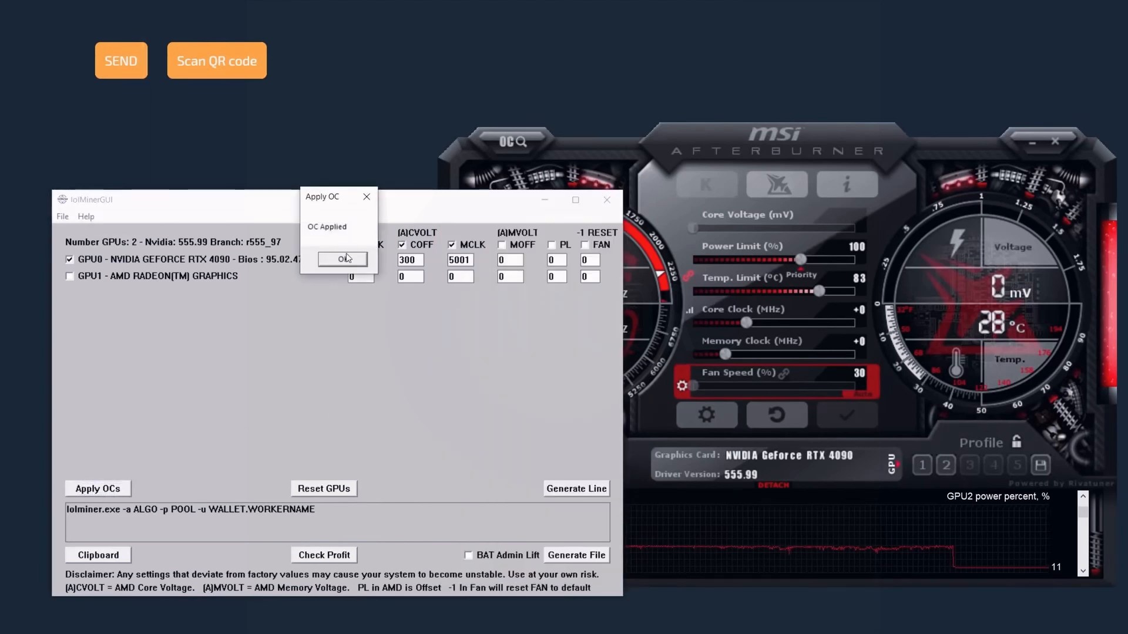
left_click(341, 258)
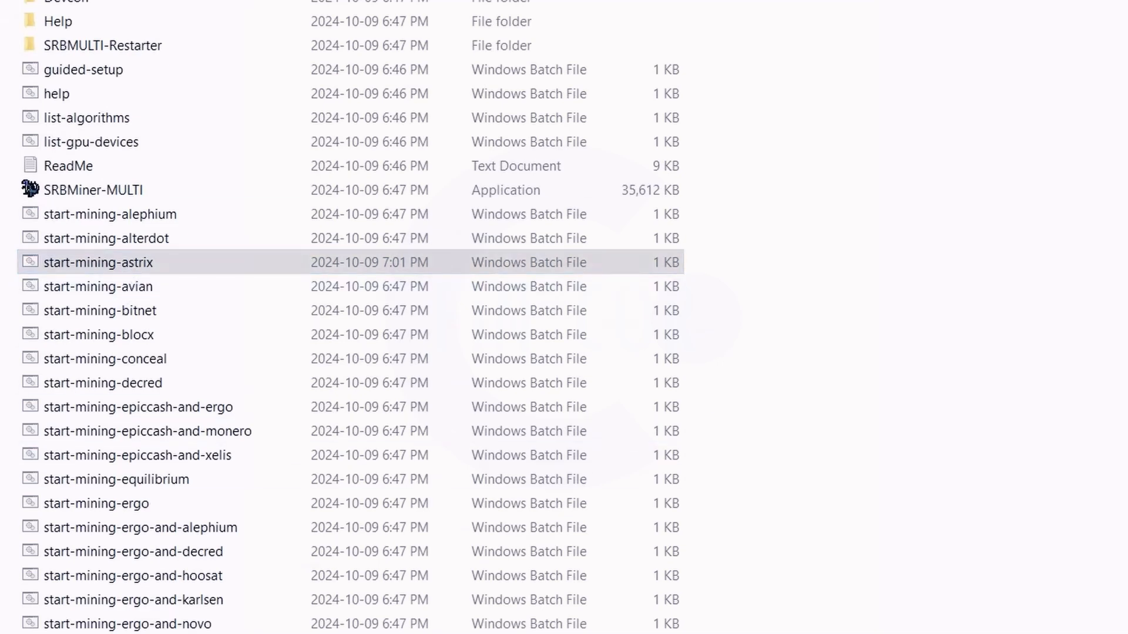
Launch start-mining-astrix.bat from the SRBMiner-MULTI folder
double_click(100, 262)
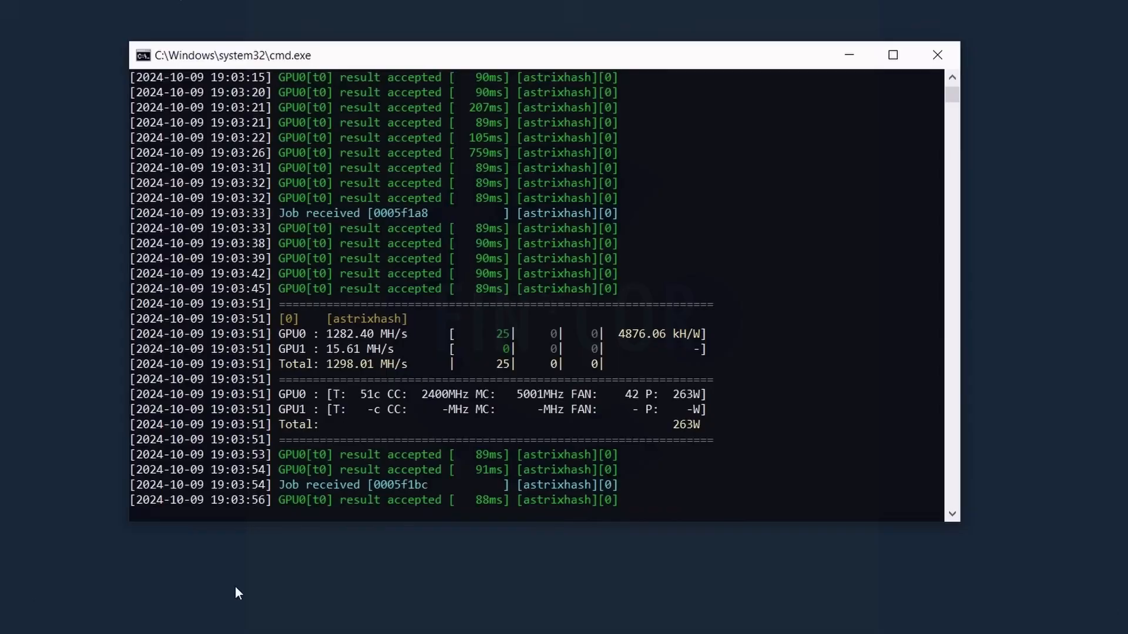
mouse_move(459, 375)
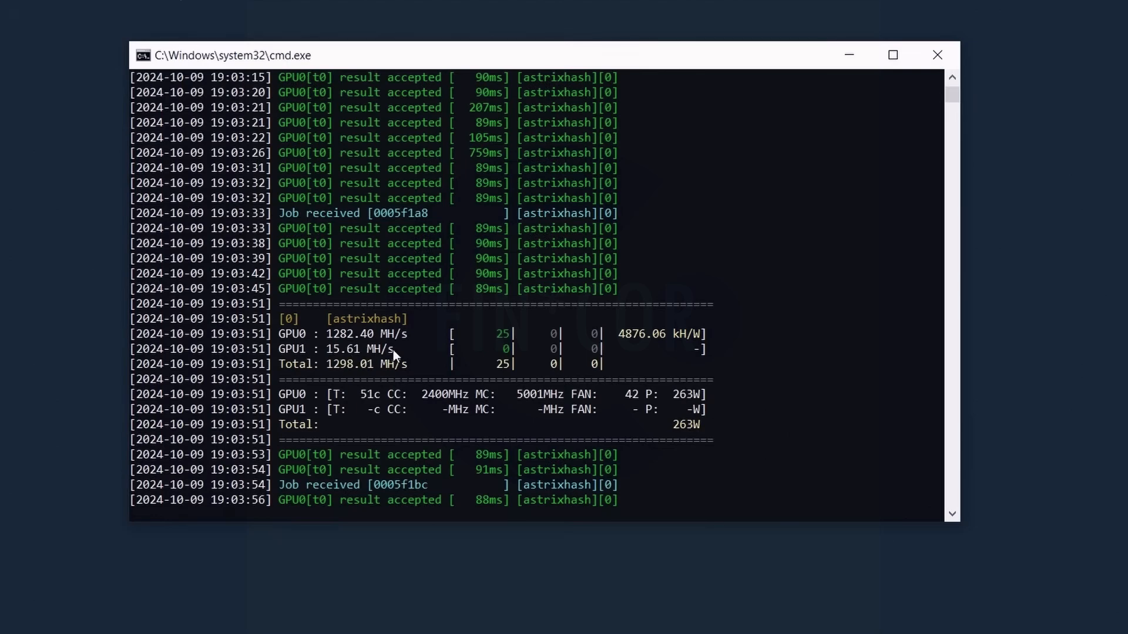
scroll("down", 3)
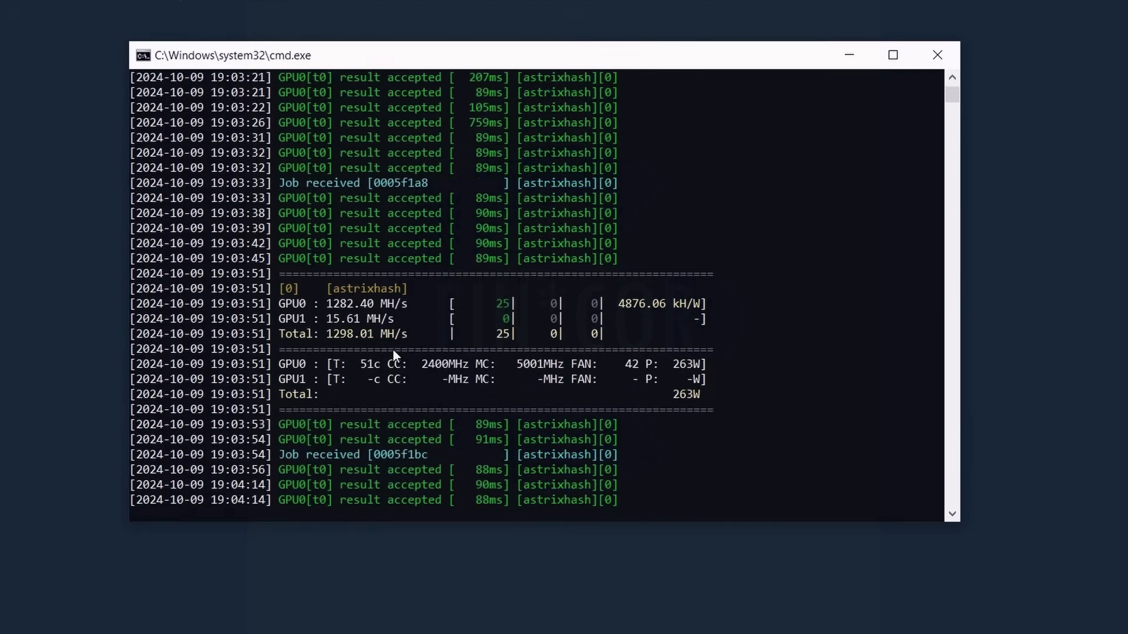
scroll("down", 3)
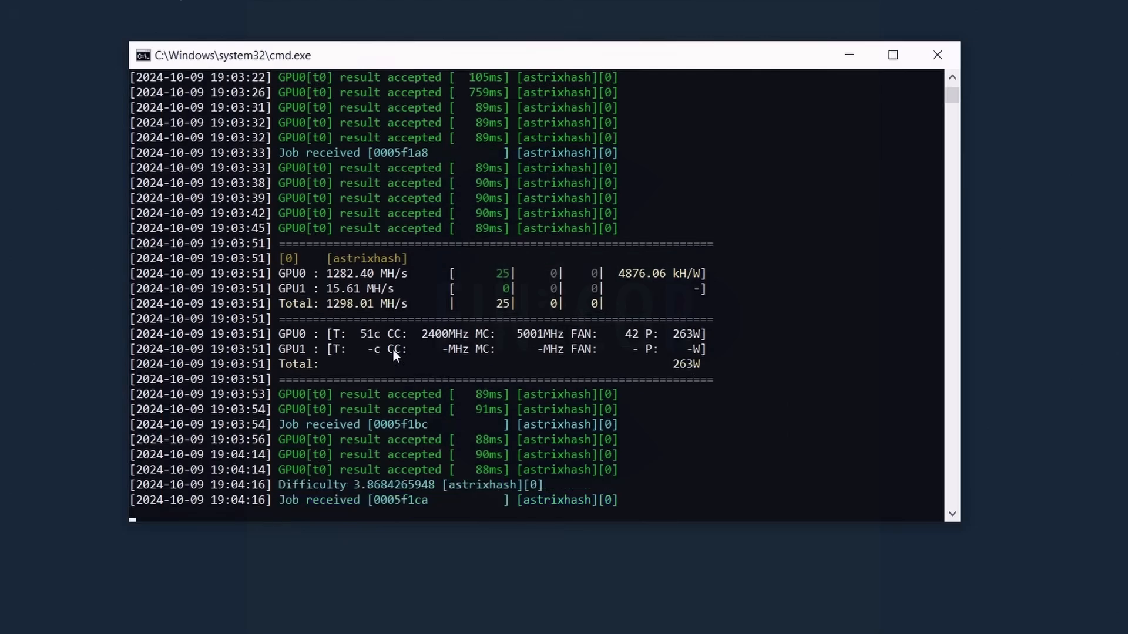
mouse_move(318, 227)
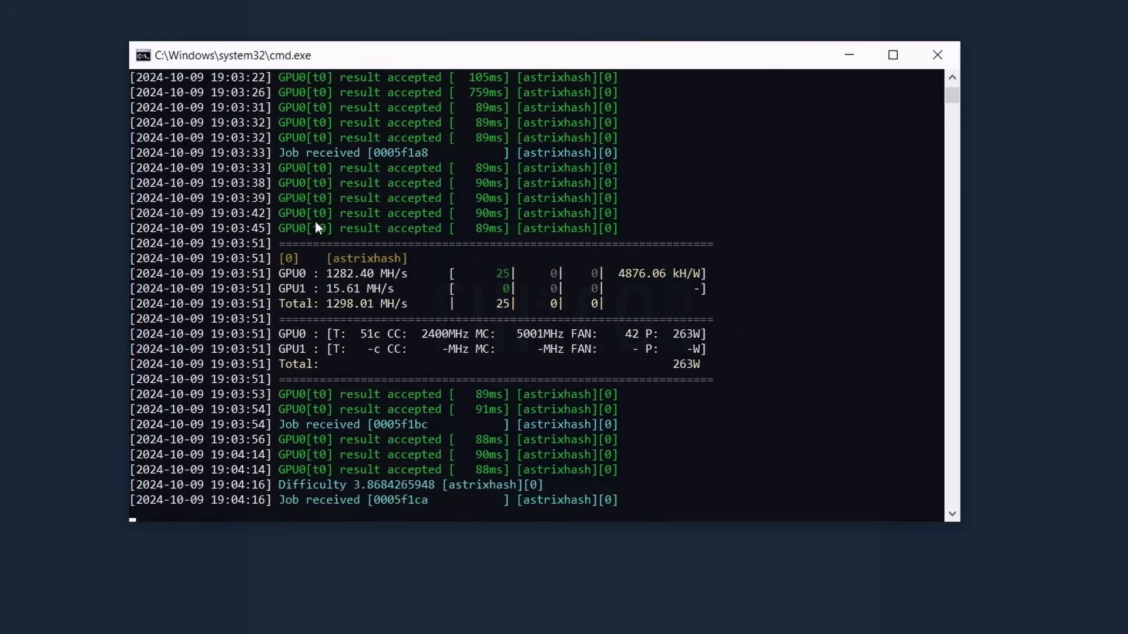
mouse_move(341, 428)
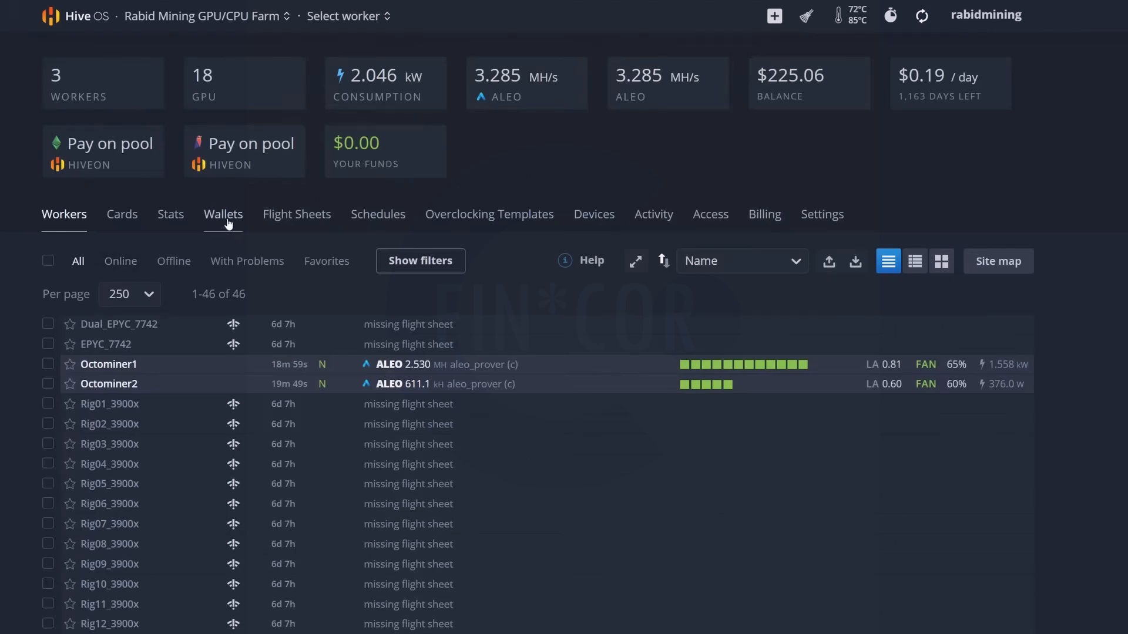
Start a new farm wallet and create astrix as its coin
left_click(223, 214)
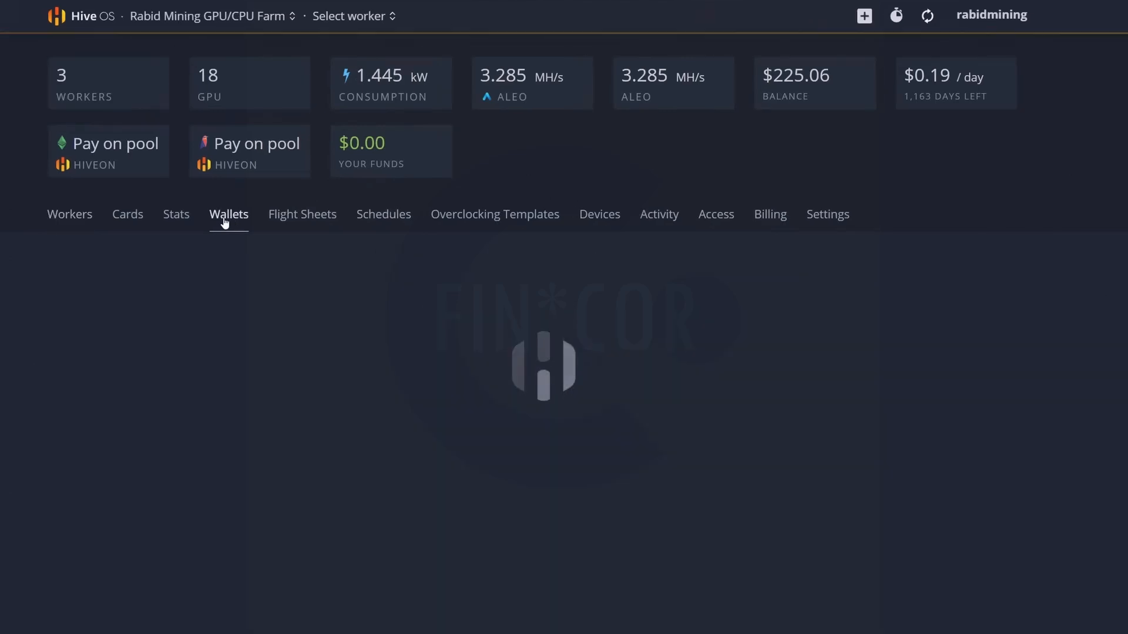
left_click(998, 268)
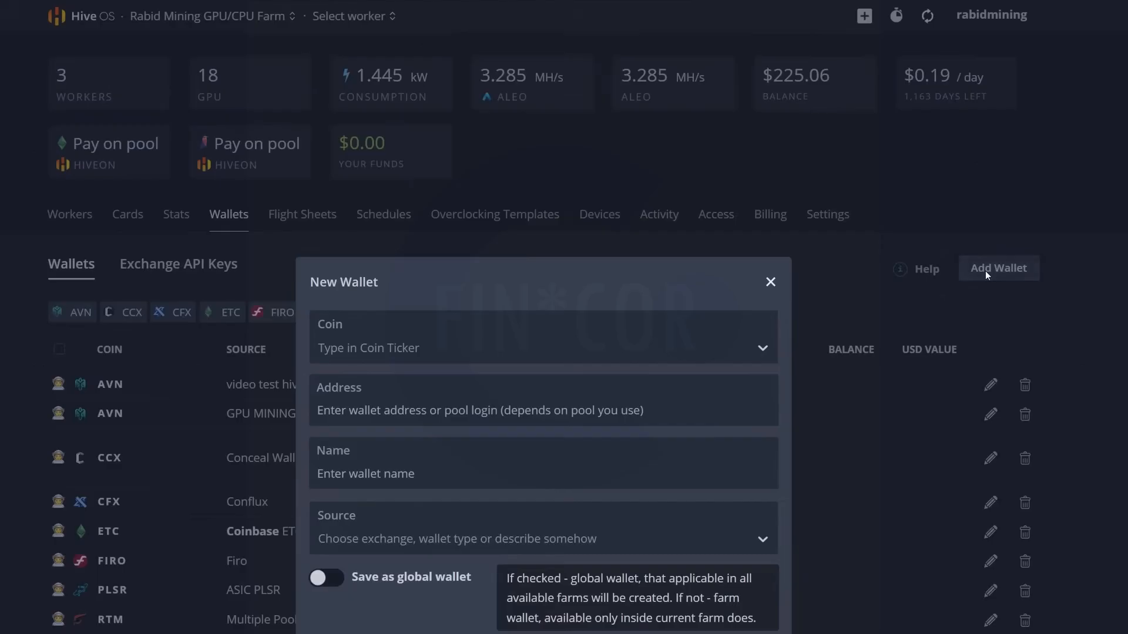
mouse_move(428, 350)
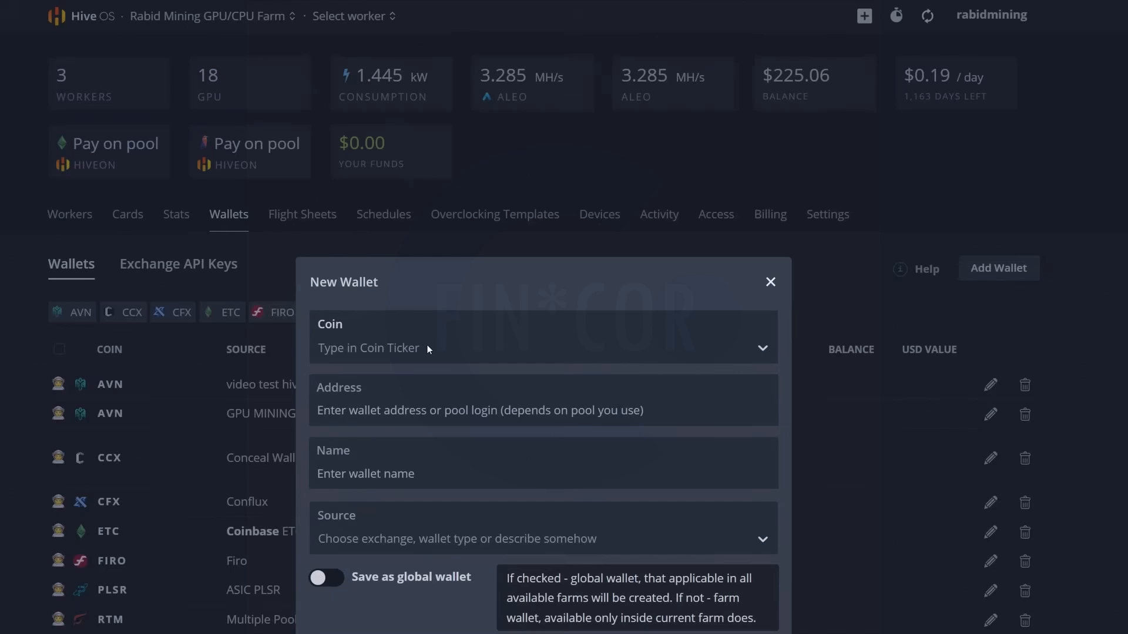
left_click(542, 338)
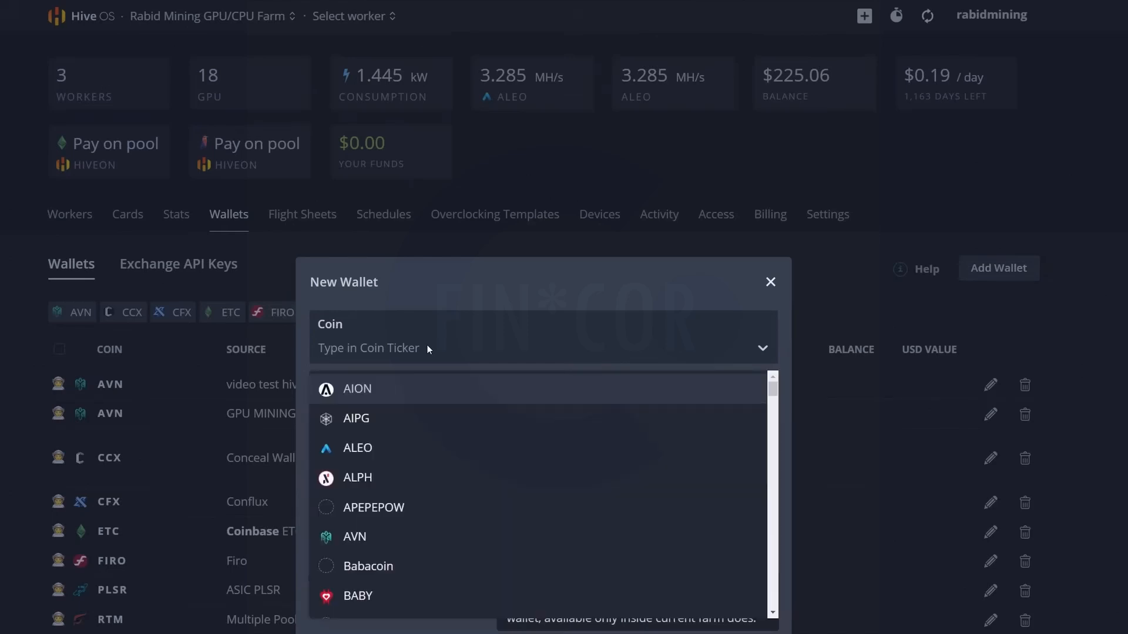
type("astrix")
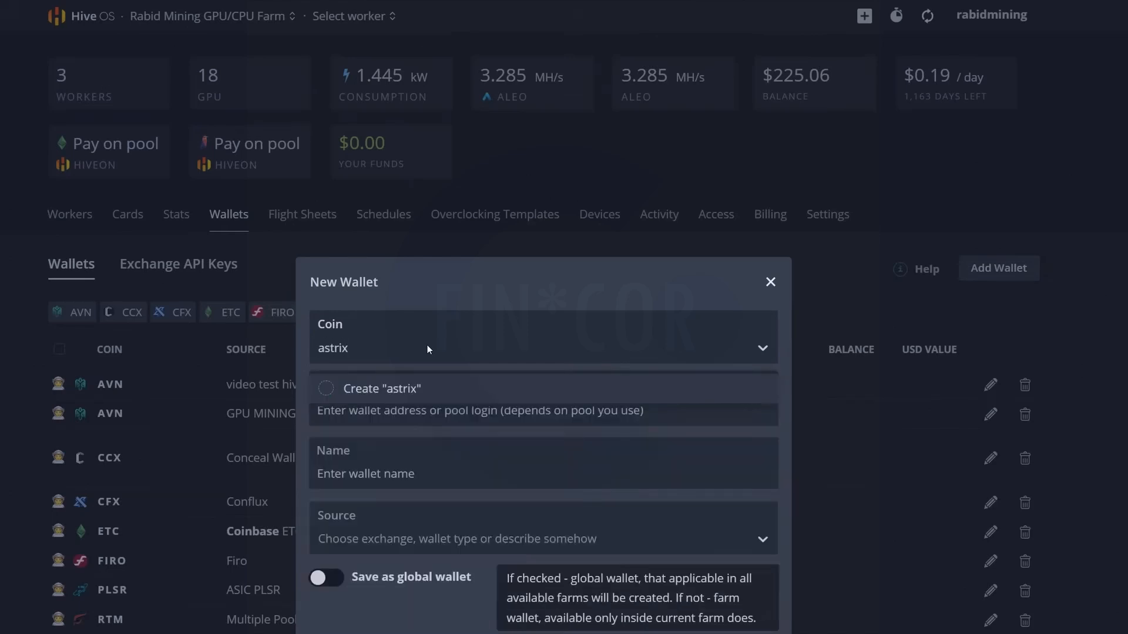
left_click(382, 389)
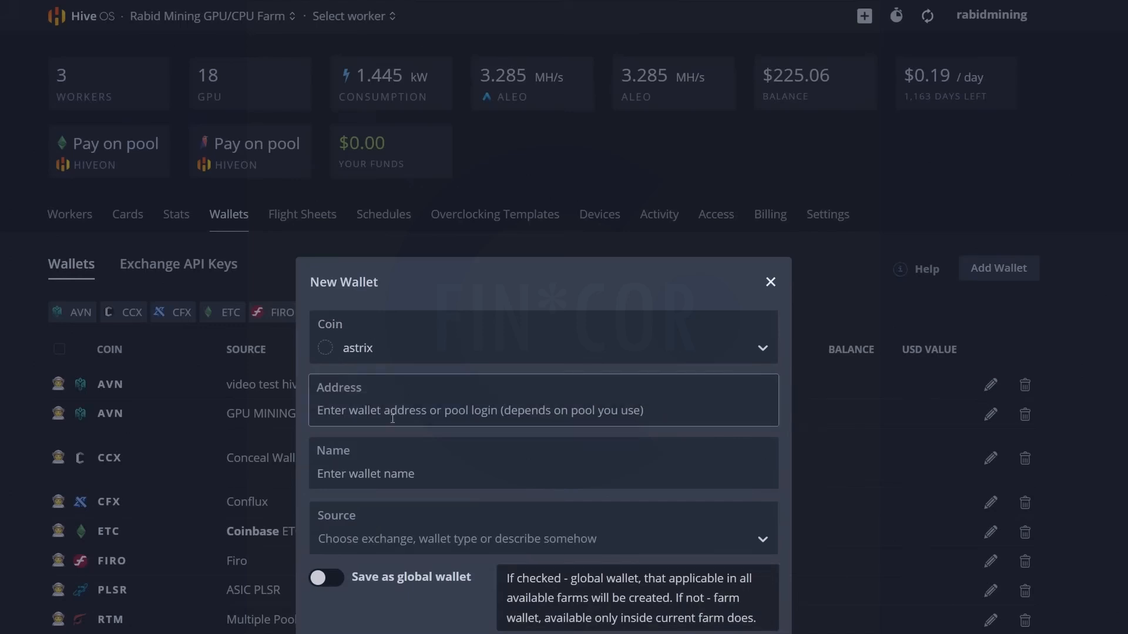
Paste the Astrix receive address, name the wallet Astrix Web and create it
type("astrix:qpr0ak6paltqwwc03l73d6kuu8hpccjmdwv9sctek2gxnt557ftywjxvzdzle")
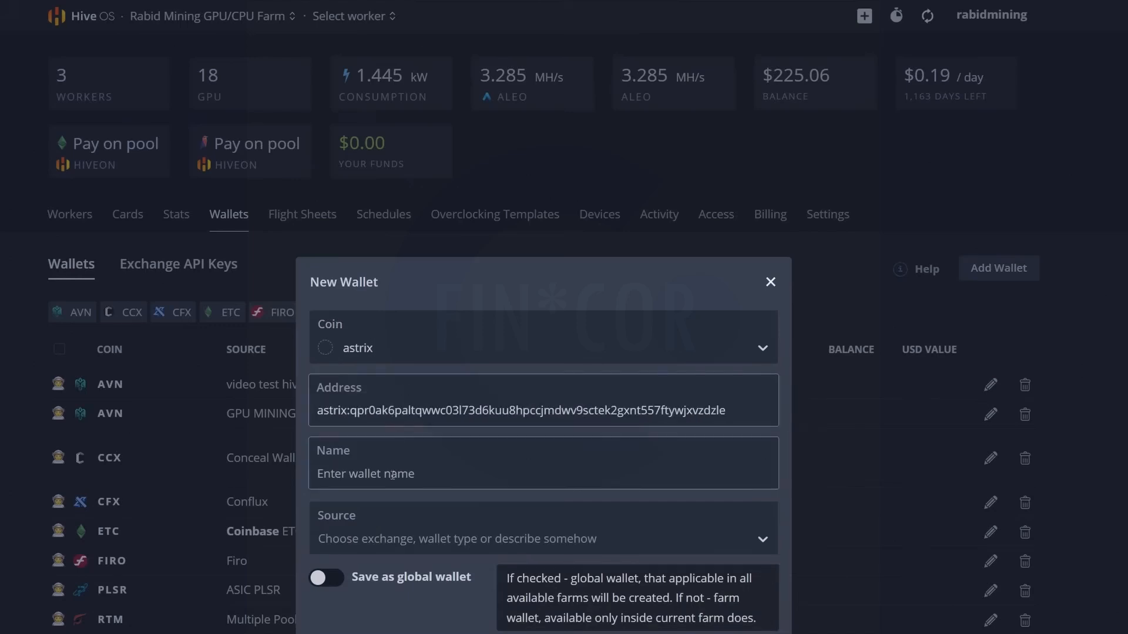
left_click(542, 473)
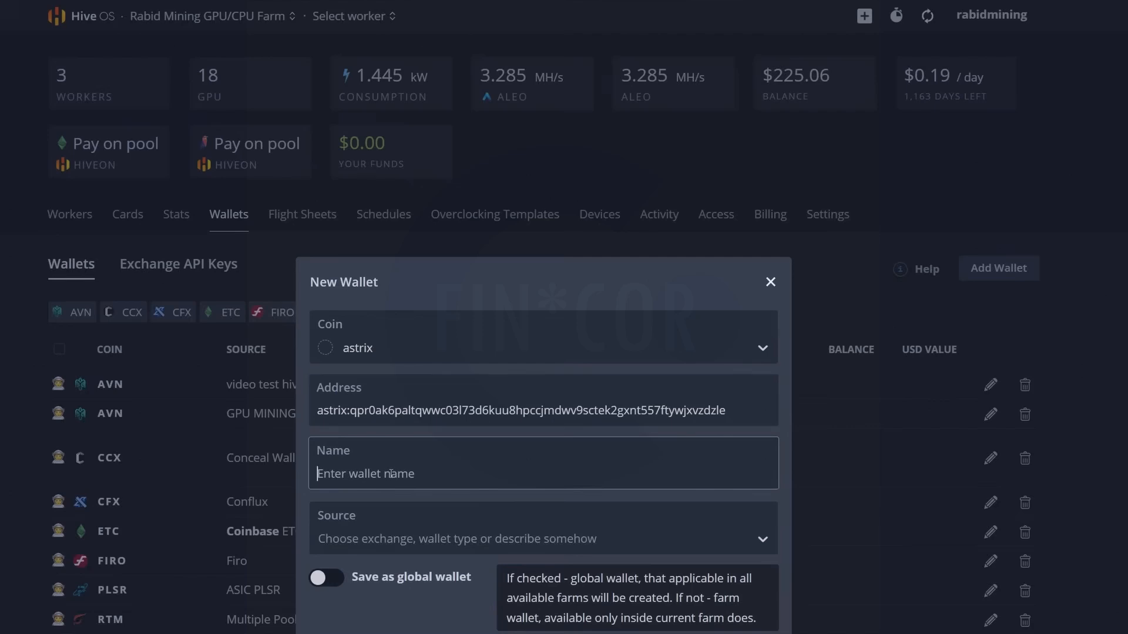
type("Astrix Webg")
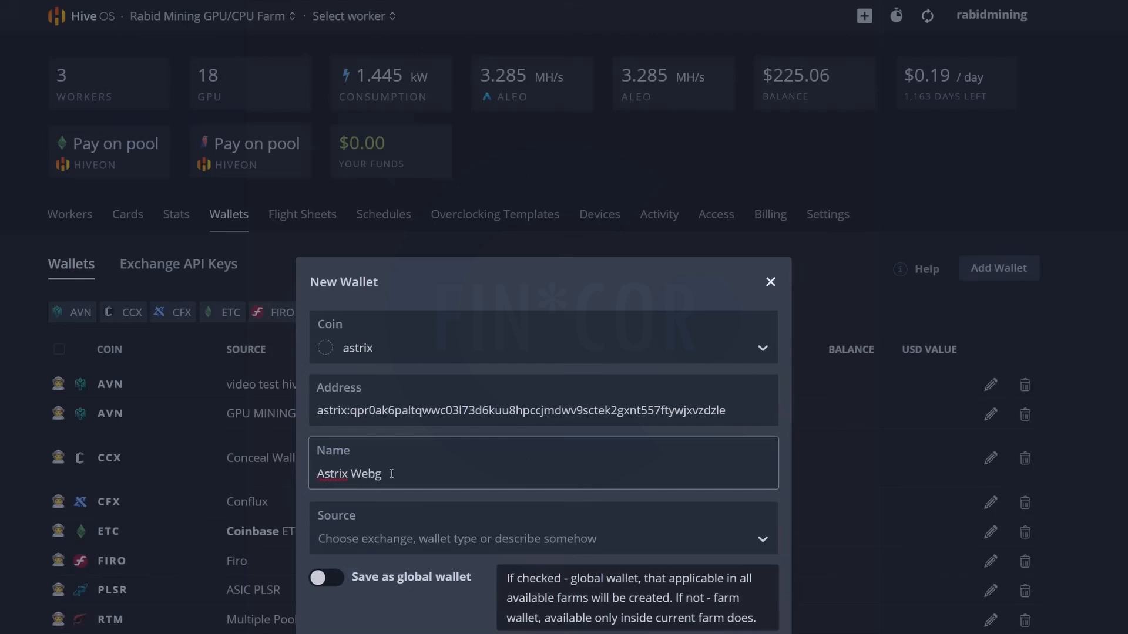
key("Backspace")
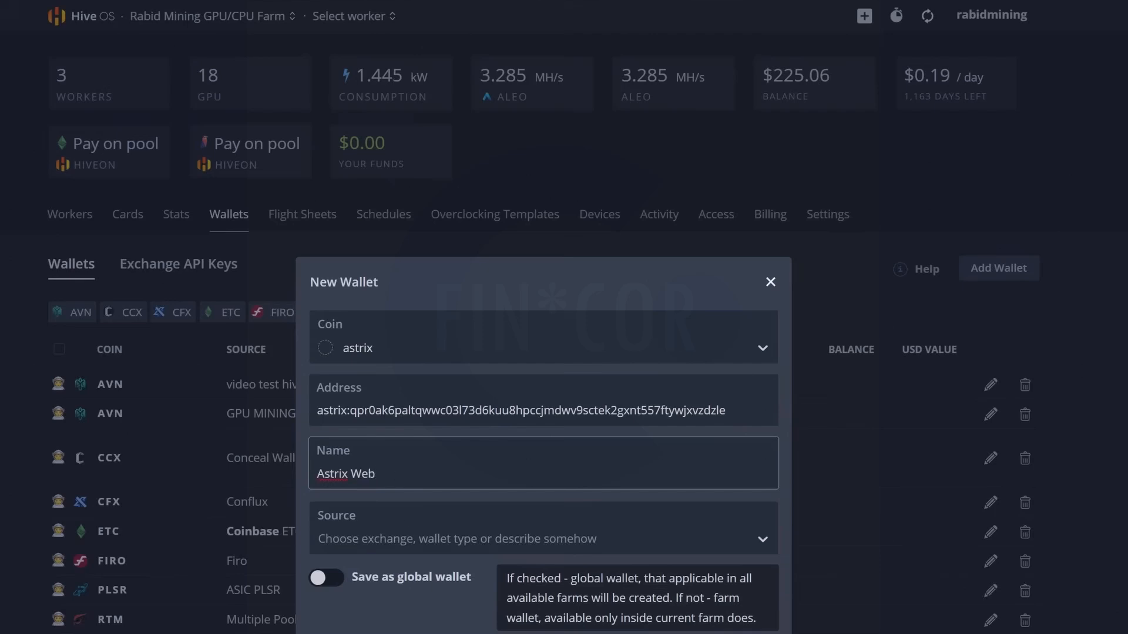
left_click(769, 281)
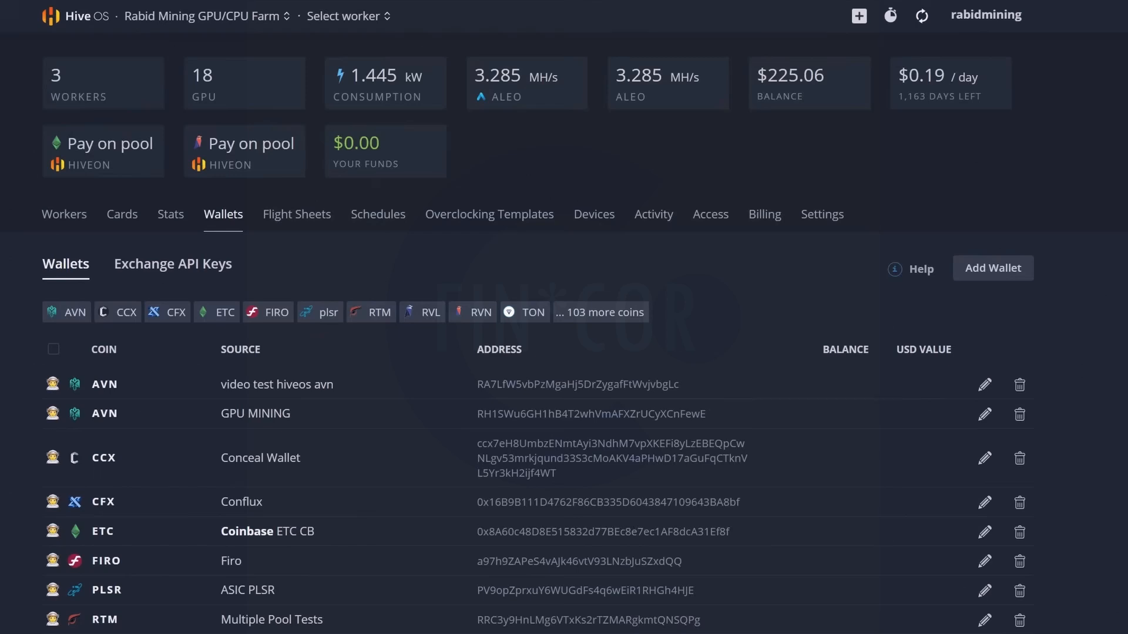
Start a flight sheet on Rabid Mining GPU/CPU Farm with coin astrix, Astrix Web wallet and pool configured in miner
left_click(204, 15)
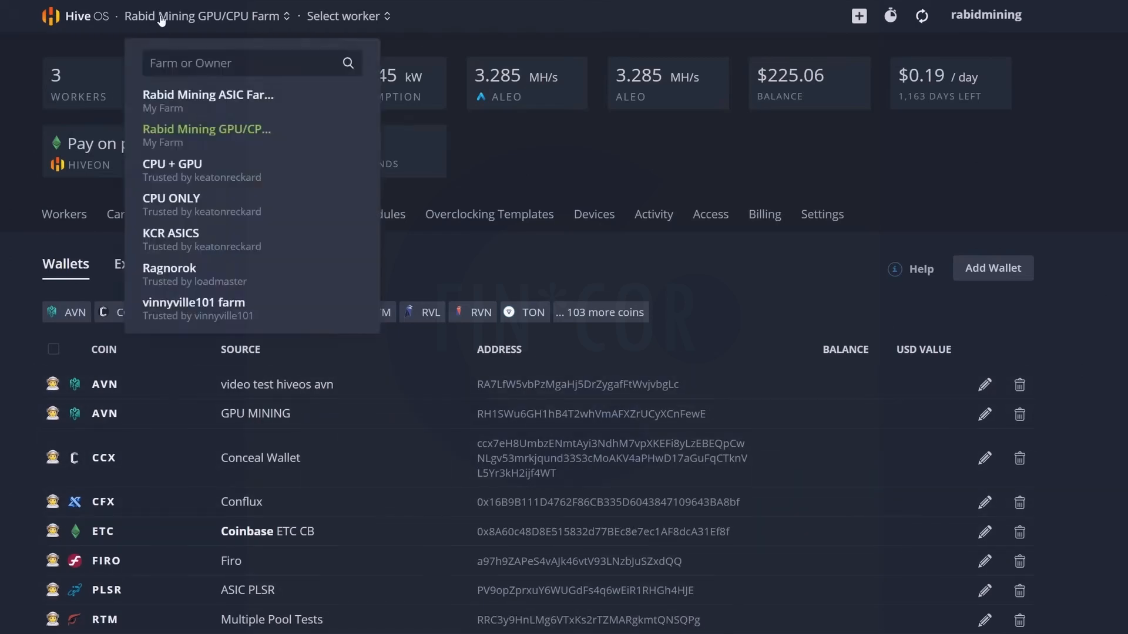
left_click(64, 214)
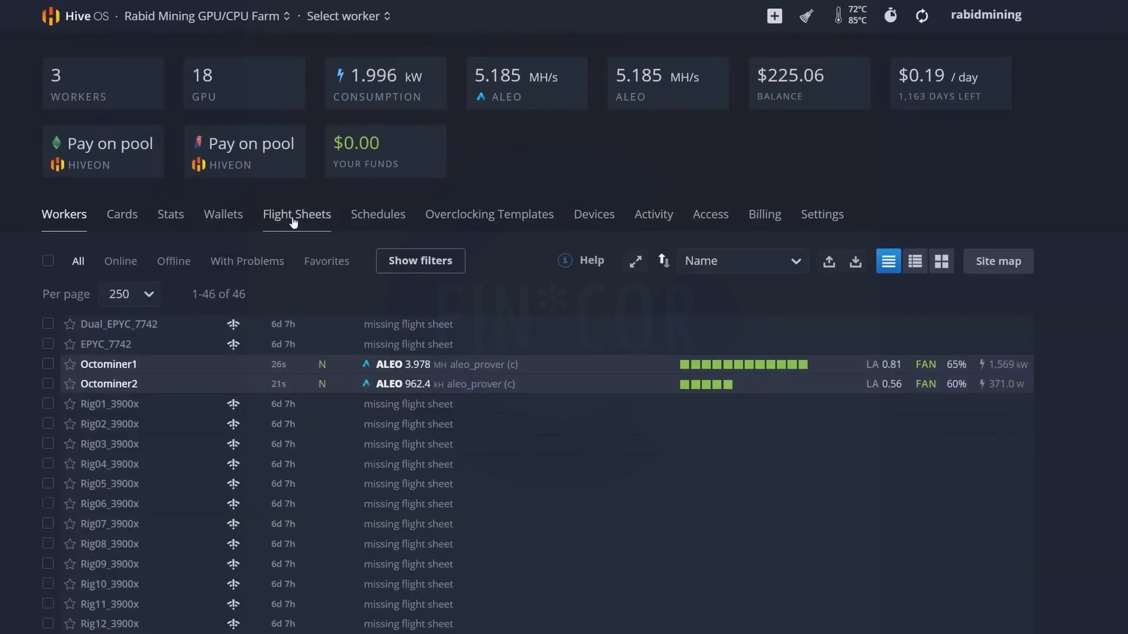
left_click(296, 214)
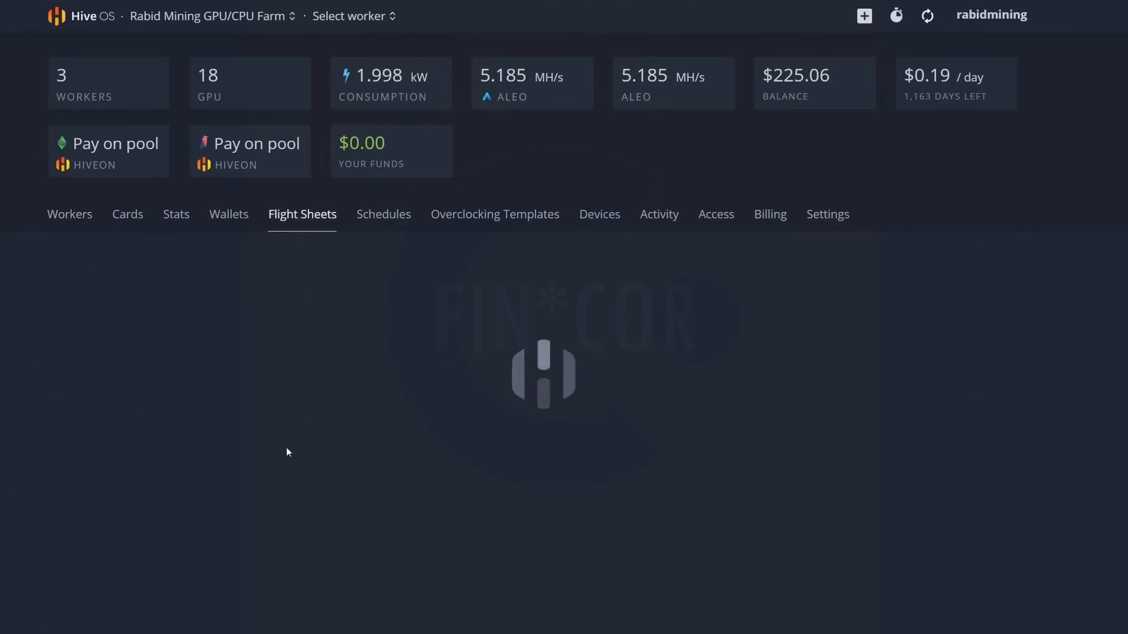
left_click(180, 334)
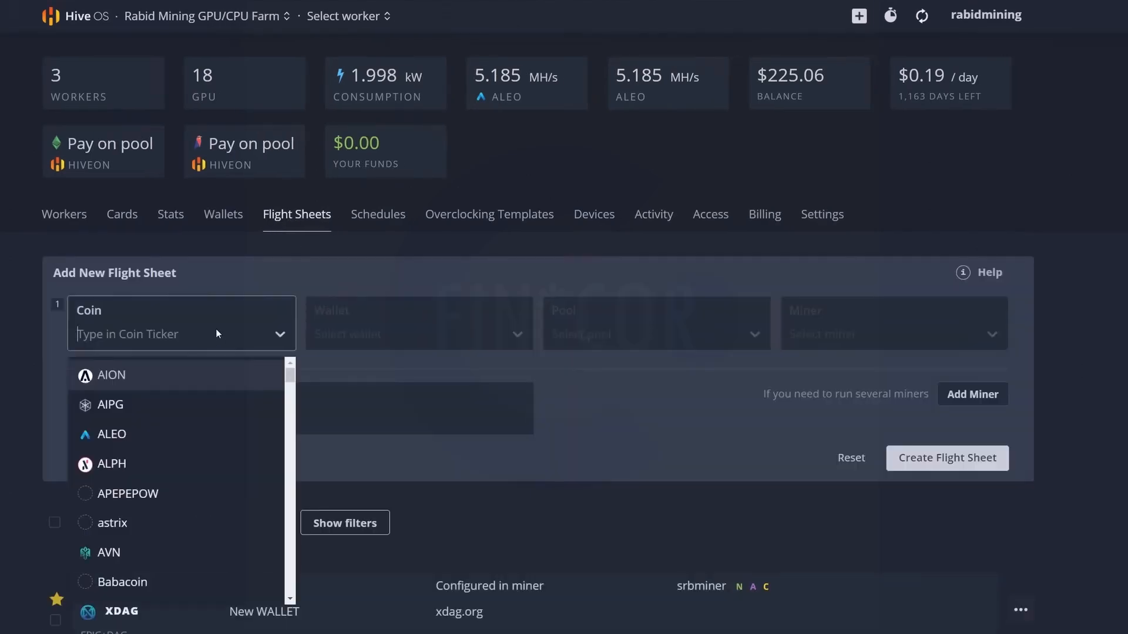
type("astri")
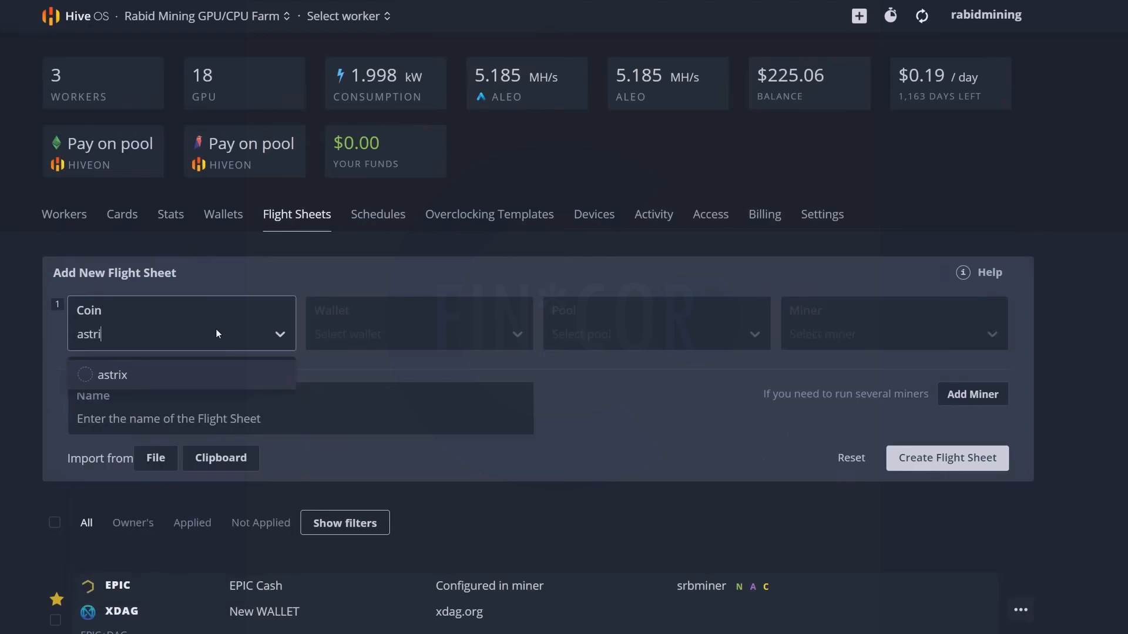
left_click(113, 374)
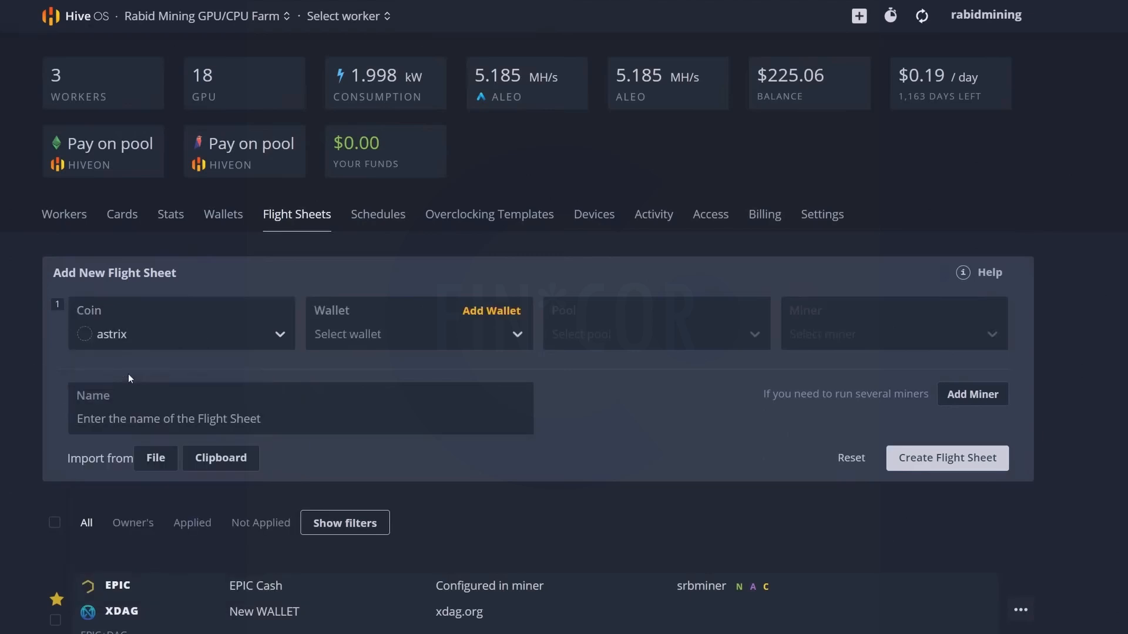
left_click(418, 333)
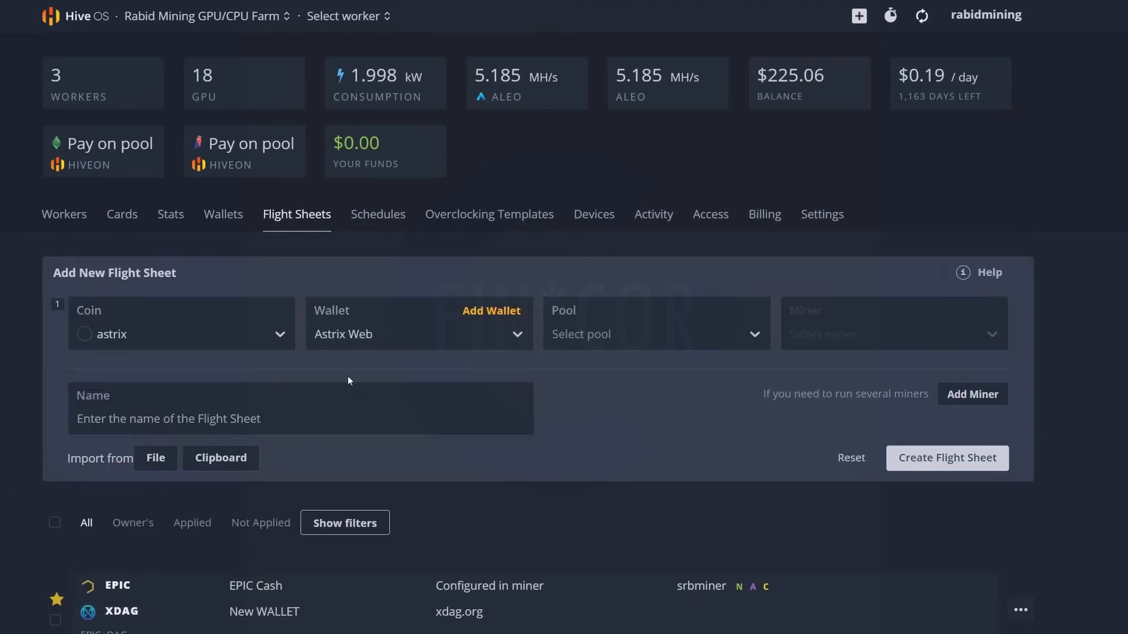
left_click(653, 324)
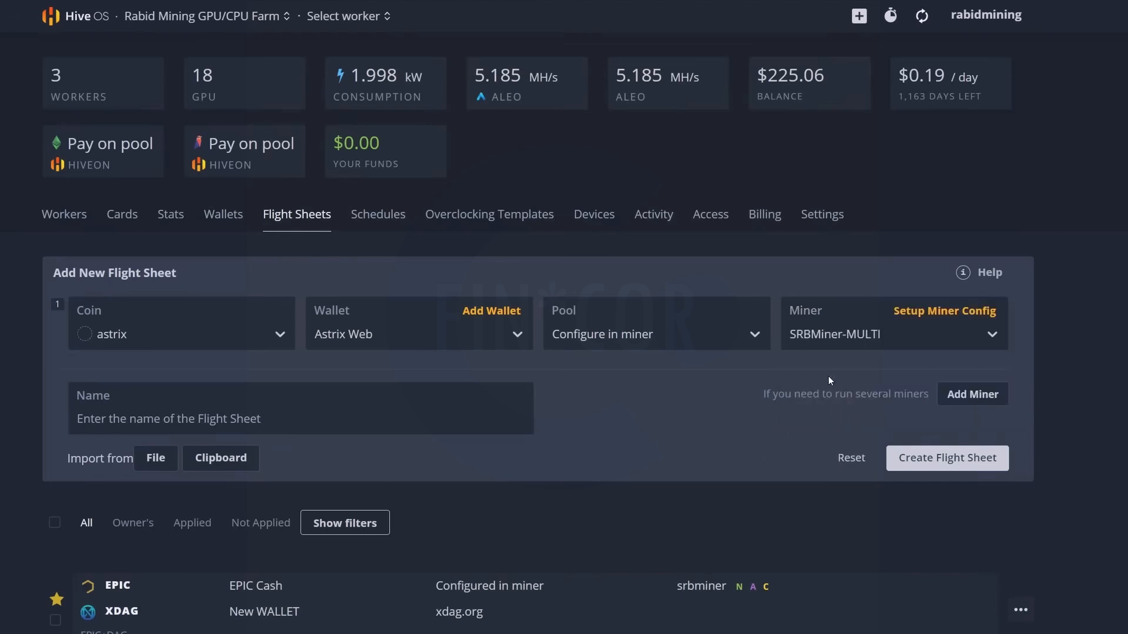
mouse_move(825, 376)
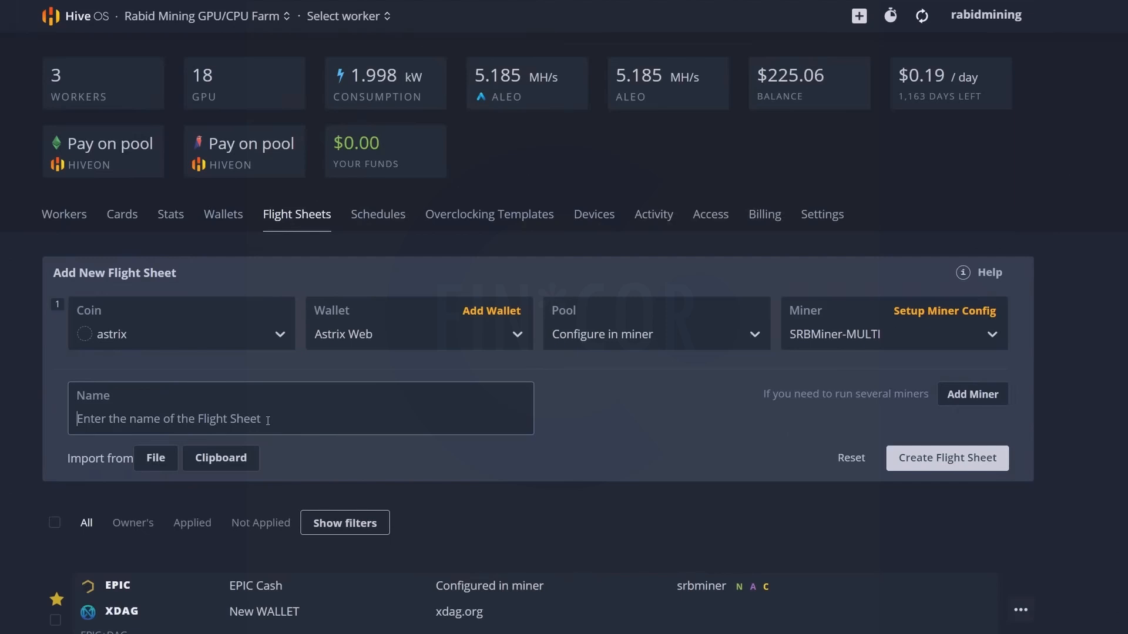
Name the flight sheet Astrix and bring up the SRBMiner-MULTI configuration
type("Astrix")
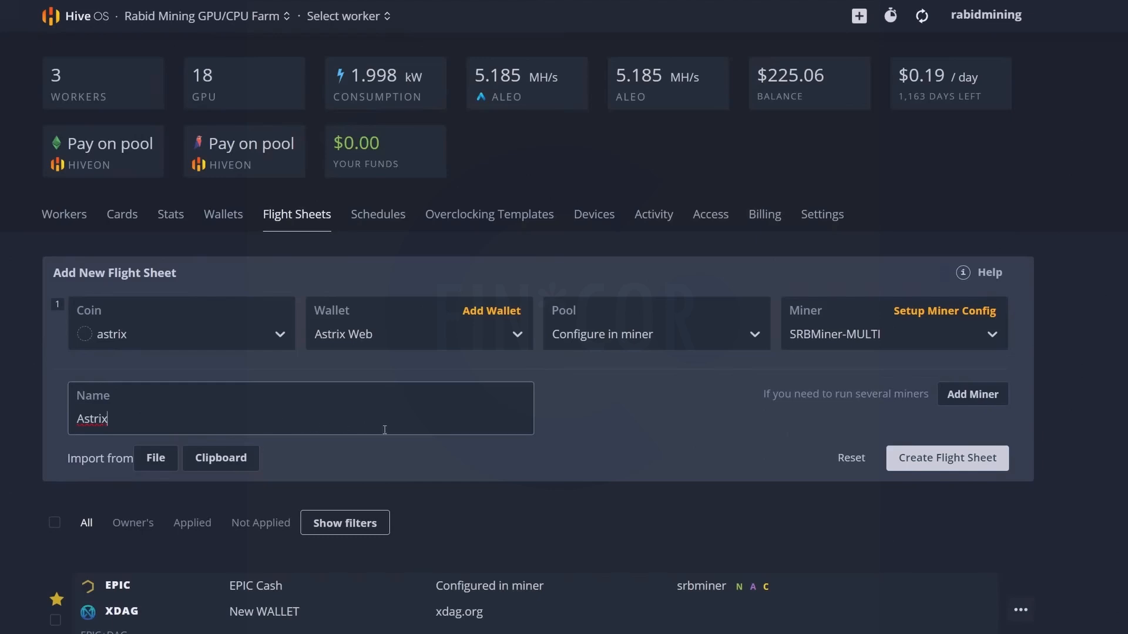
left_click(943, 310)
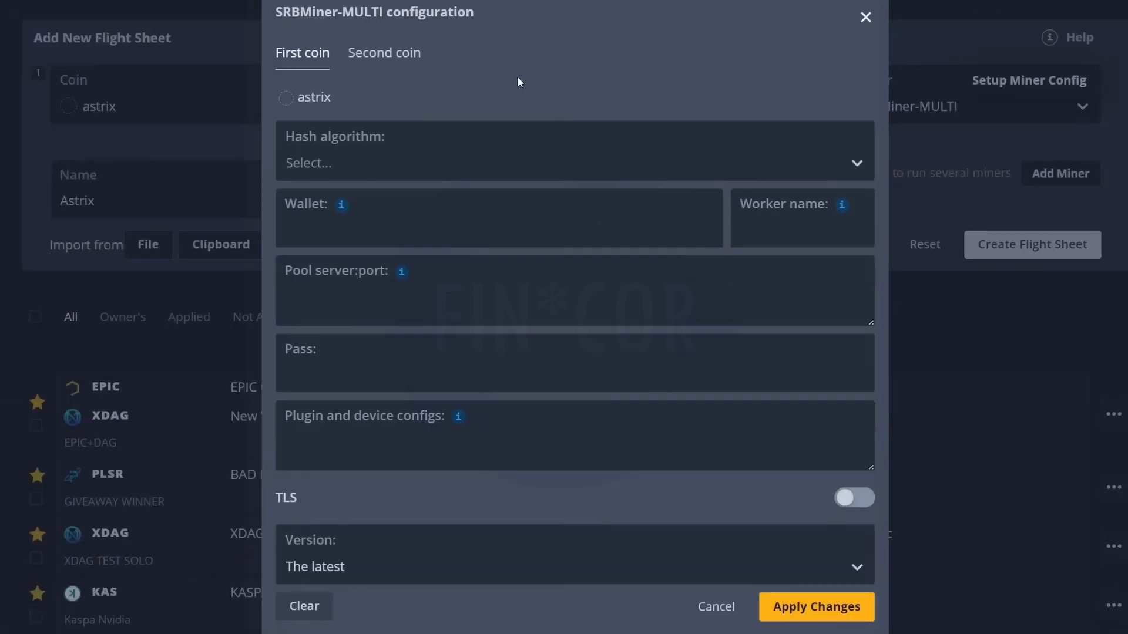
Set hash algorithm astrixhash and wallet template %WAL%.%WORKER_NAME%
left_click(573, 162)
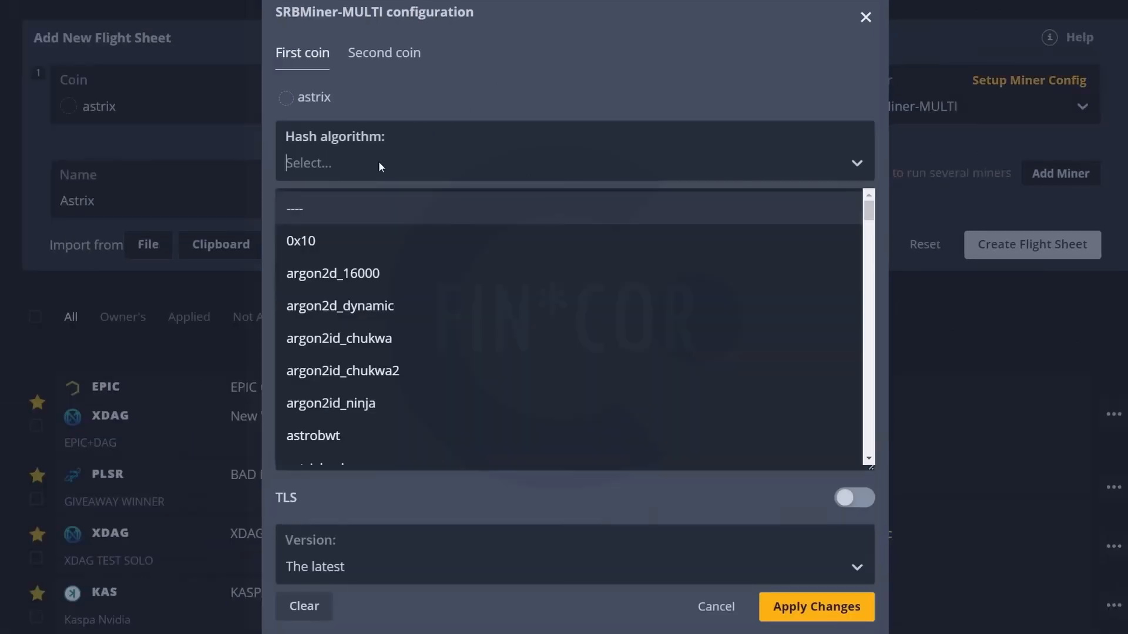
type("astrixhash")
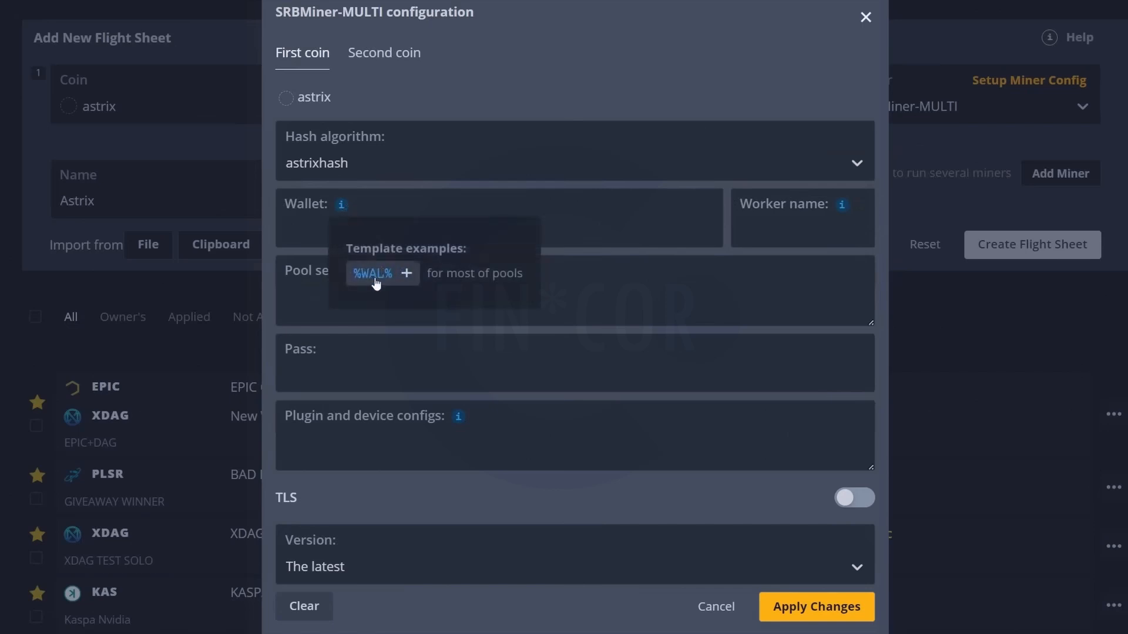
left_click(405, 274)
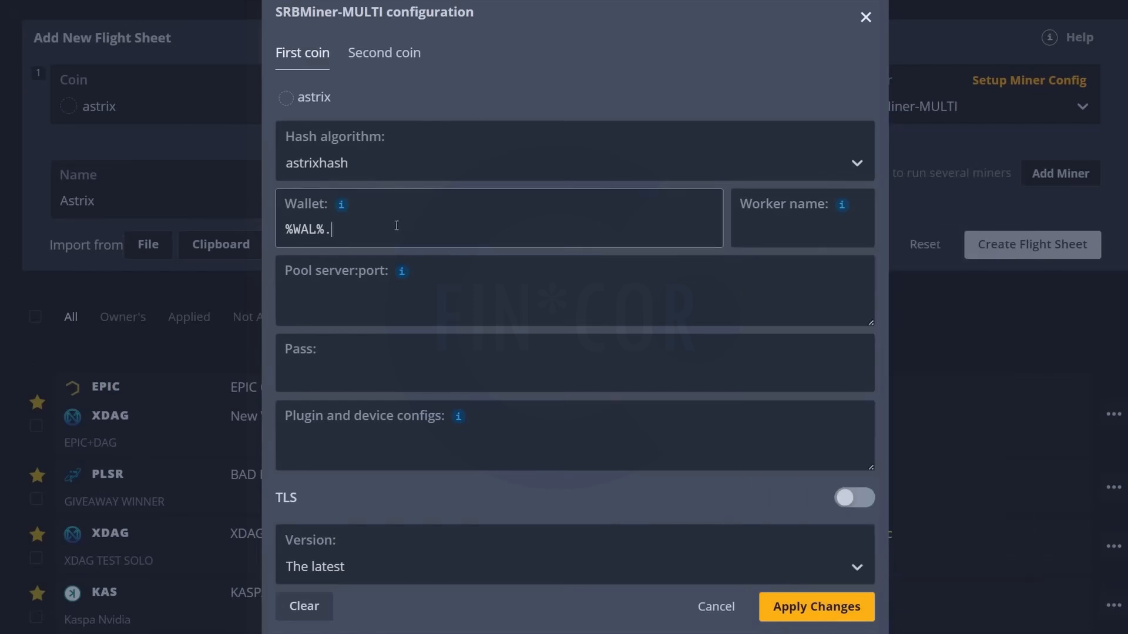
type("%WORKER_NAME%")
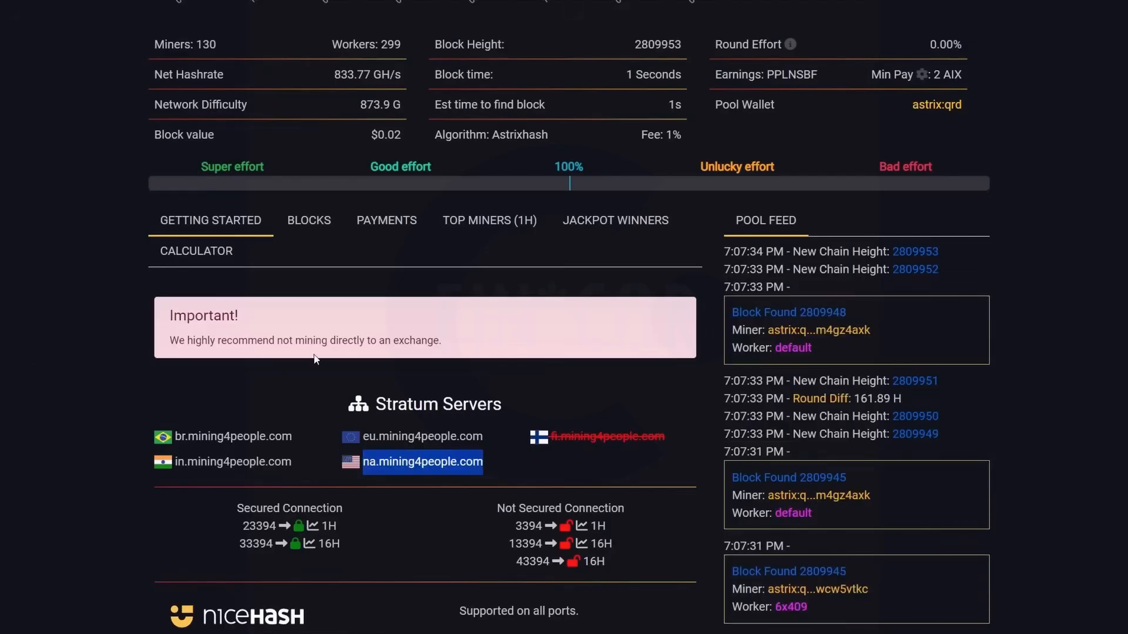
Copy the North America stratum server address na.mining4people.com from the pool page
right_click(421, 460)
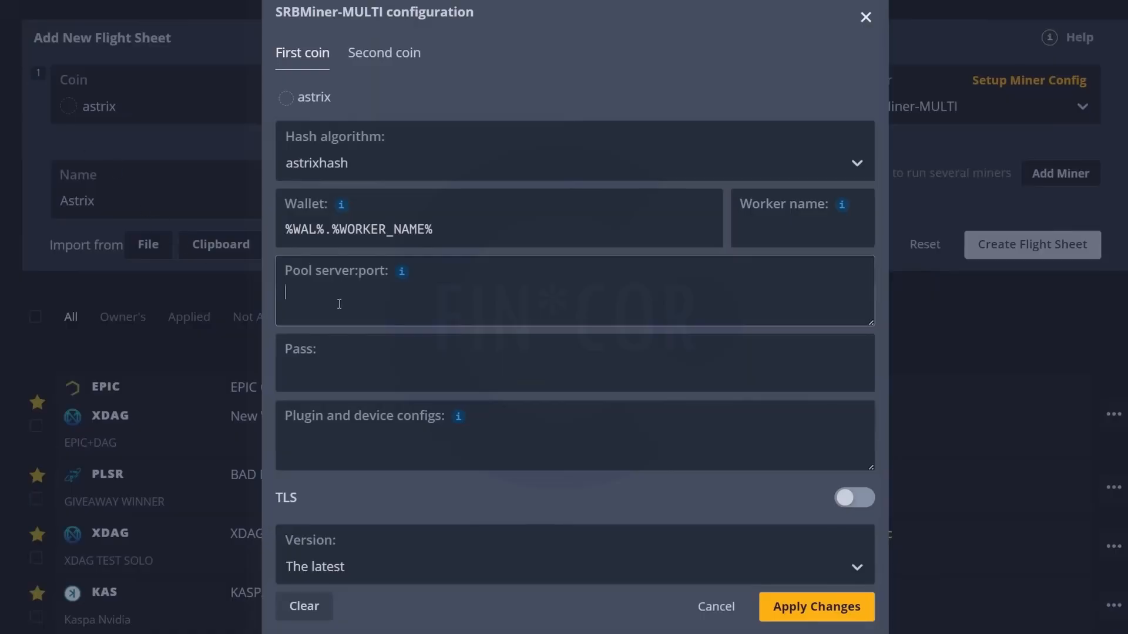
Set the pool to na.mining4people.com:3394, add --disable-cpu, and apply the miner configuration
type("na.mining4people.com:")
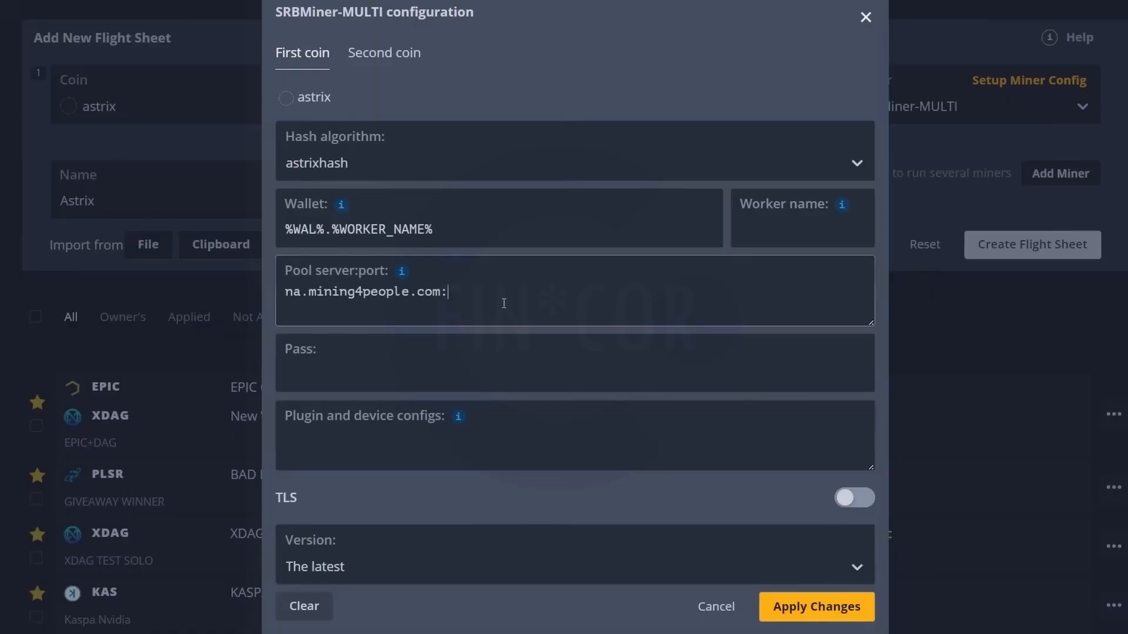
type("3394")
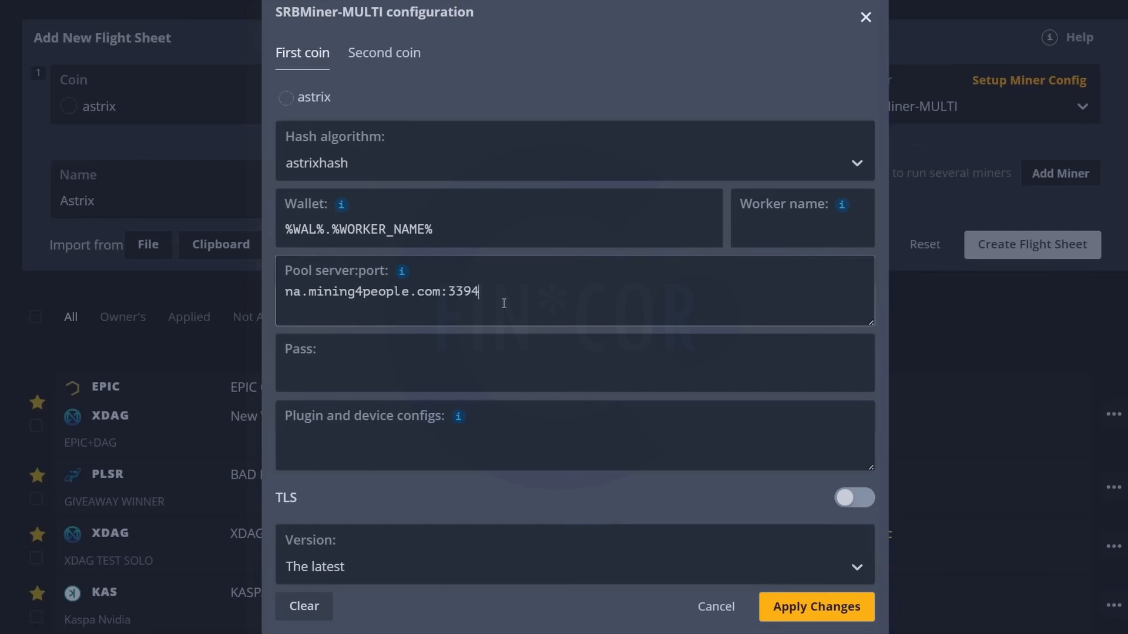
left_click(363, 363)
type("--disable-cpu")
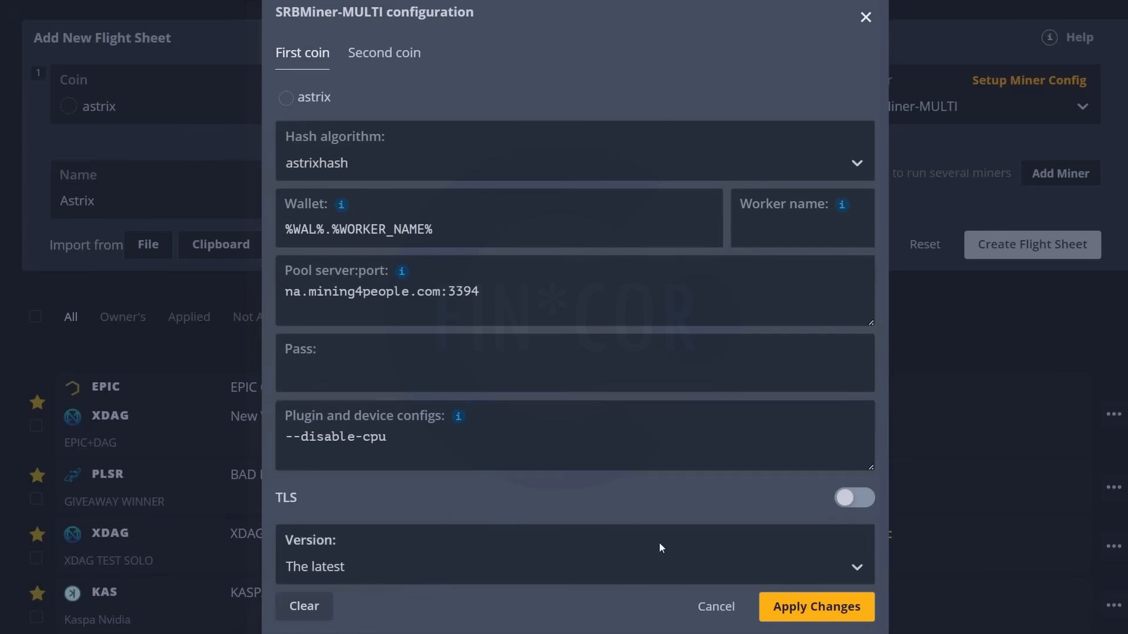
left_click(815, 606)
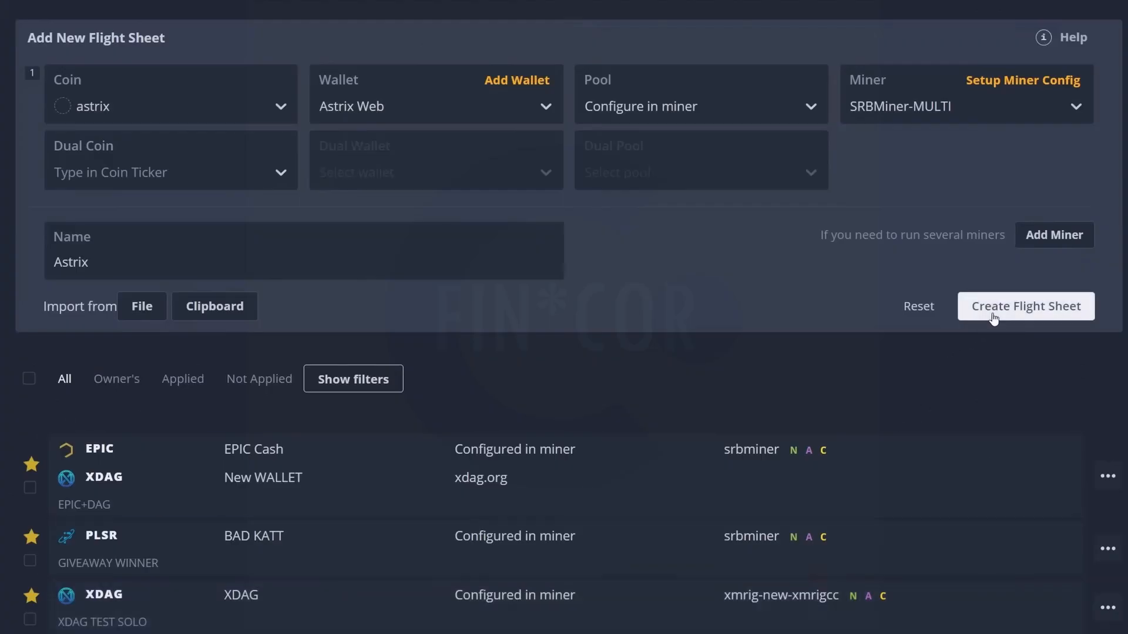
Create the Astrix flight sheet with the configured SRBMiner-MULTI settings
left_click(1025, 305)
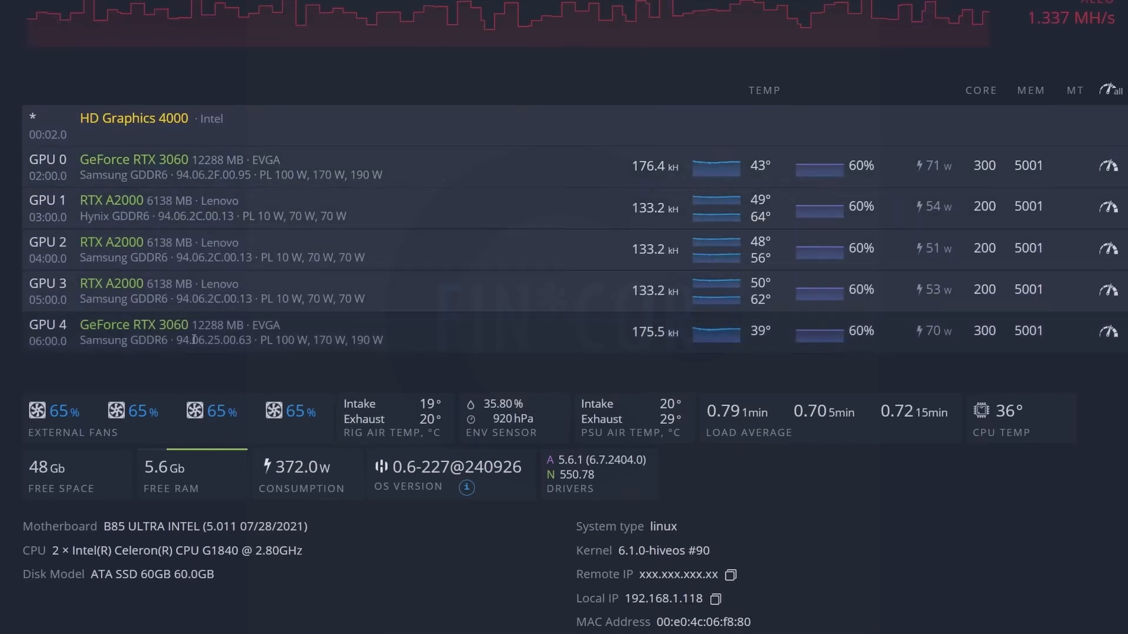
mouse_move(460, 258)
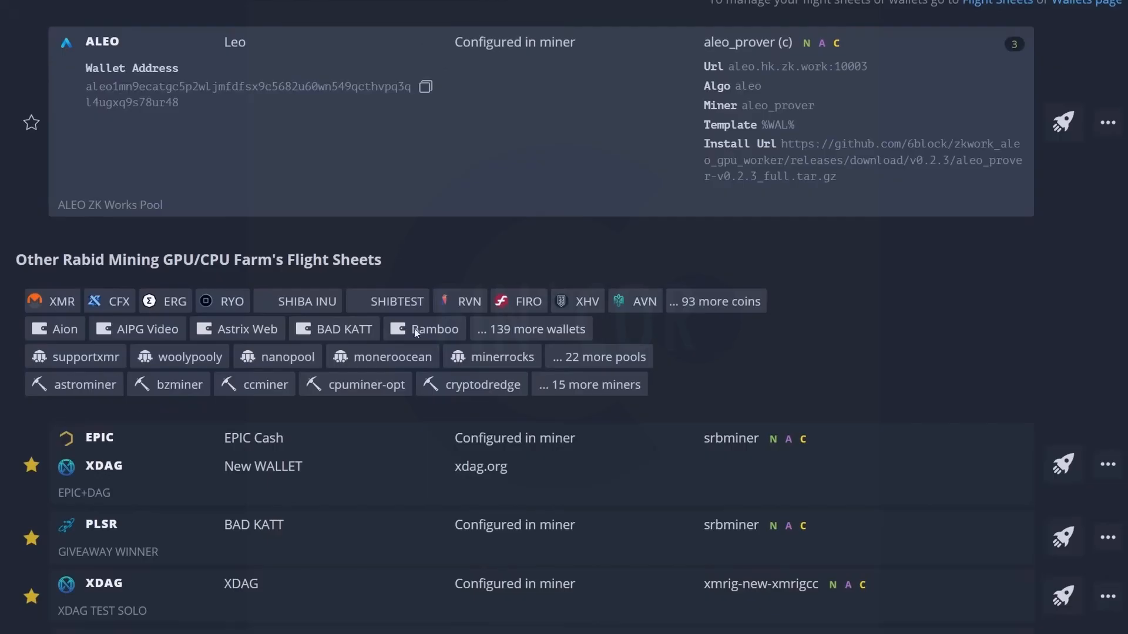
Scroll the worker's flight sheet list to locate the Astrix Web flight sheet
scroll("down", 3)
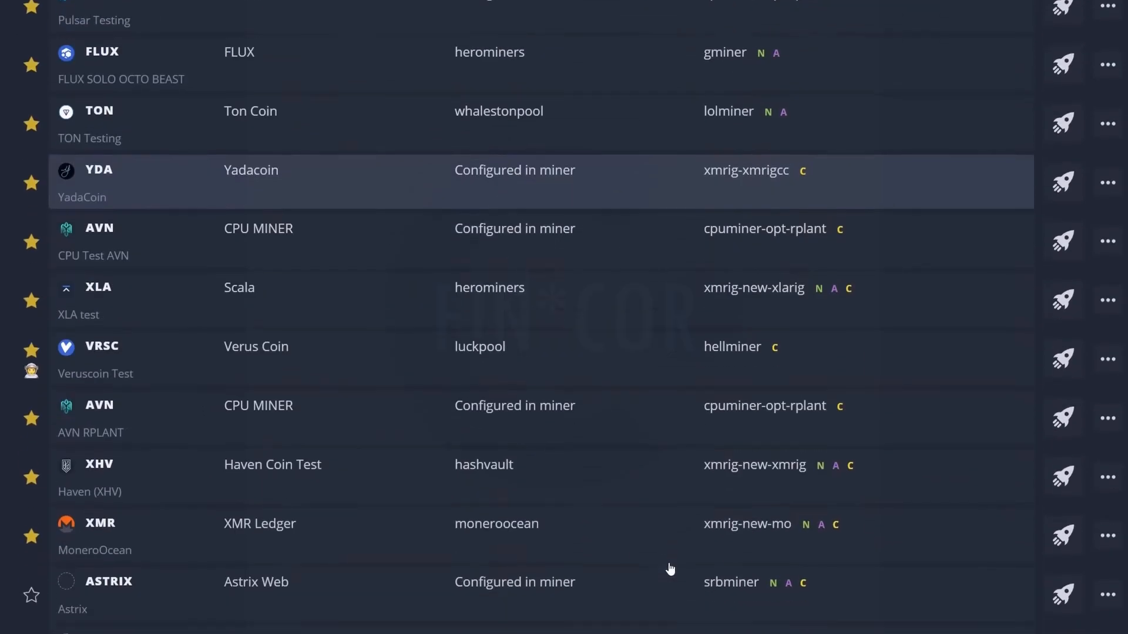
scroll("down", 3)
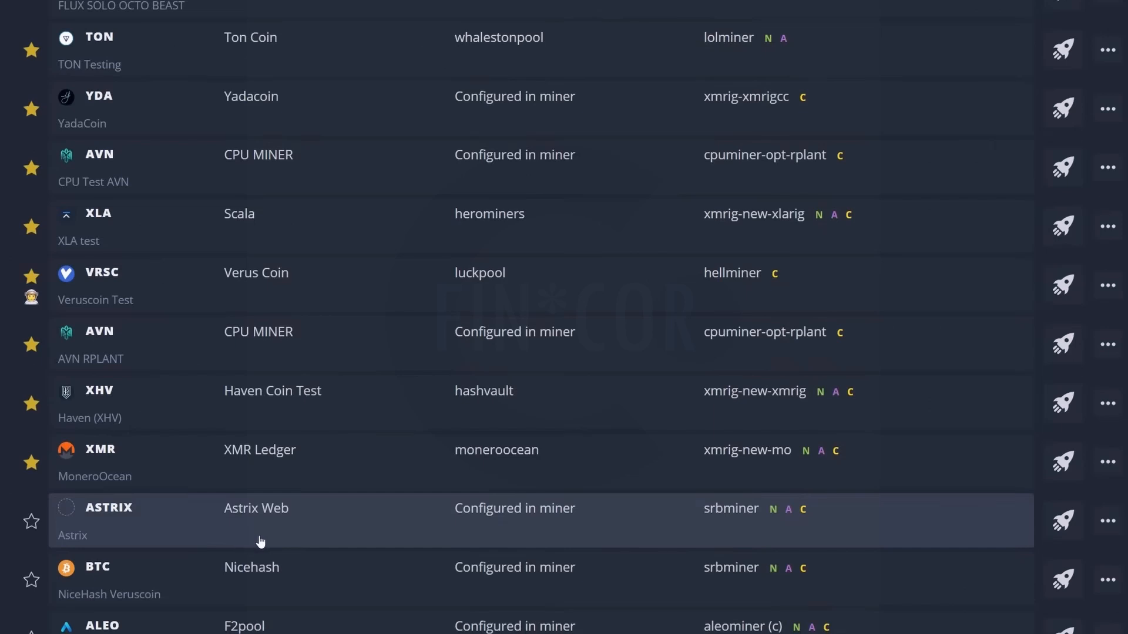
mouse_move(619, 532)
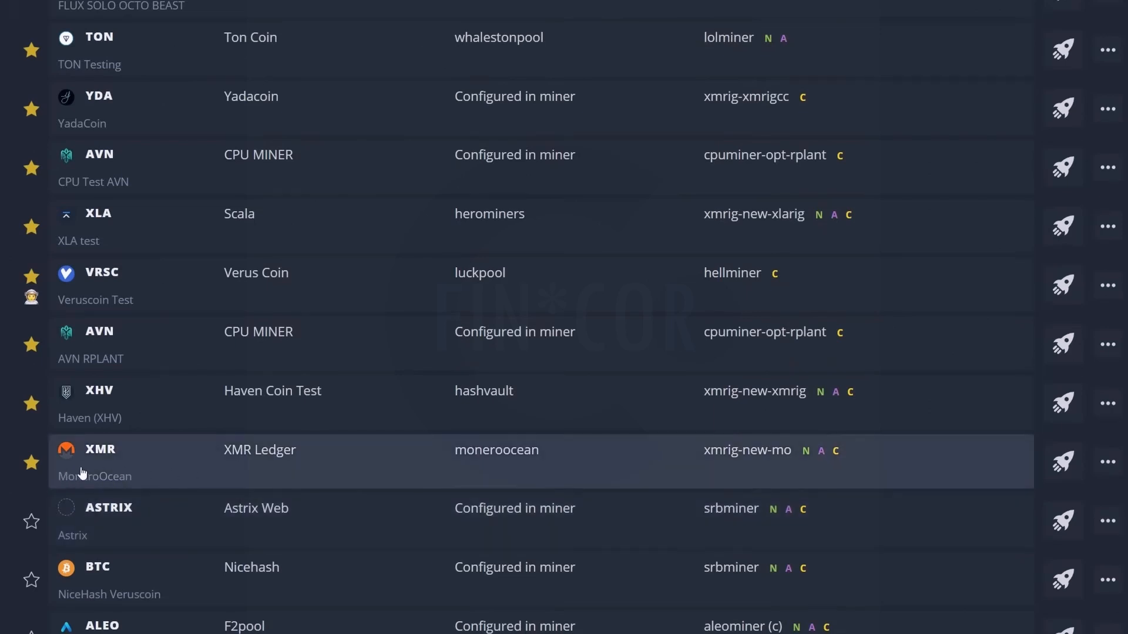
mouse_move(478, 518)
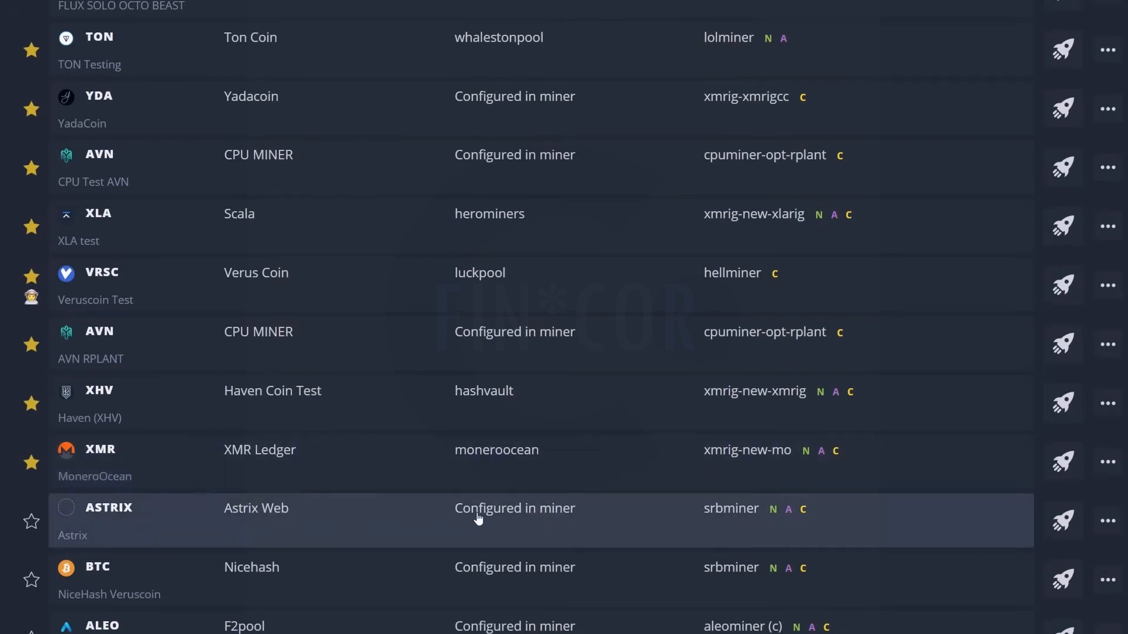
mouse_move(332, 529)
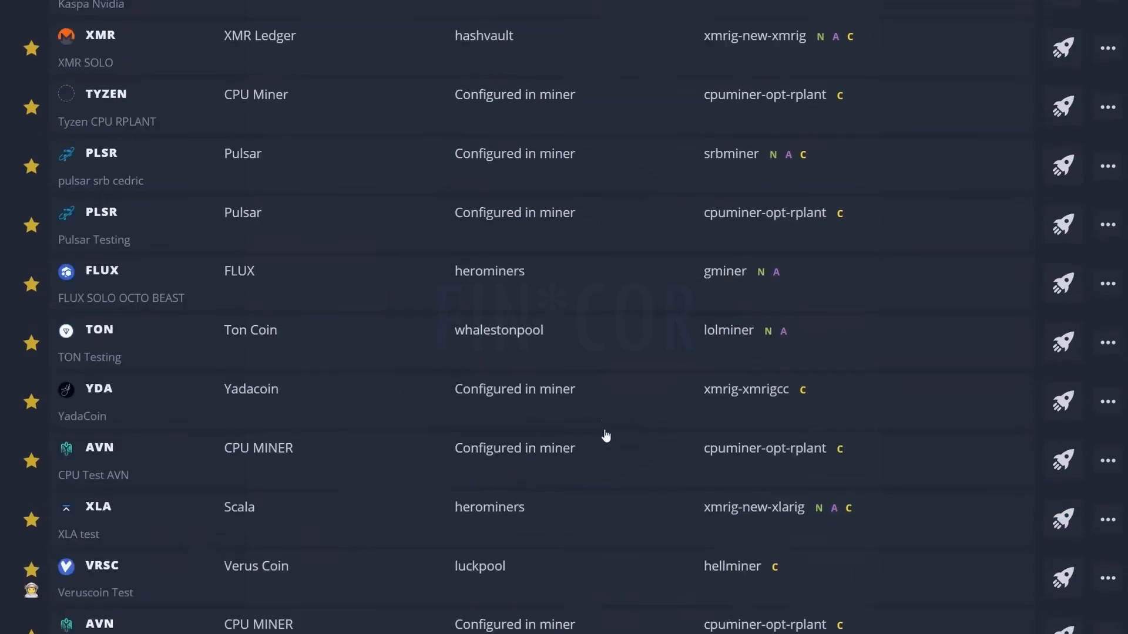
scroll("up", 3)
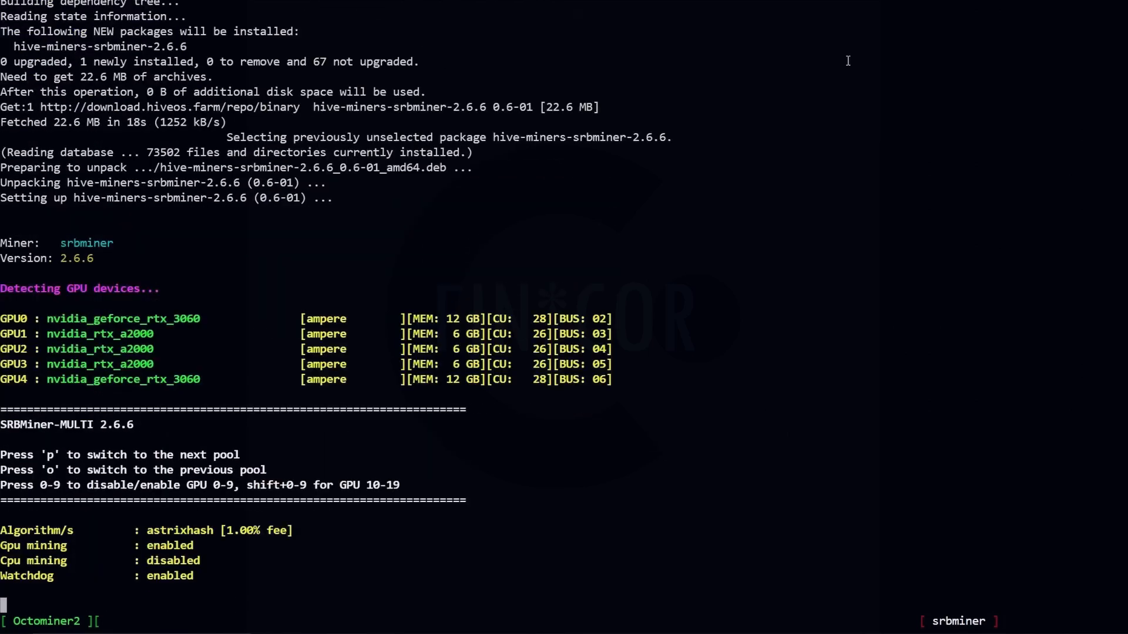
mouse_move(591, 14)
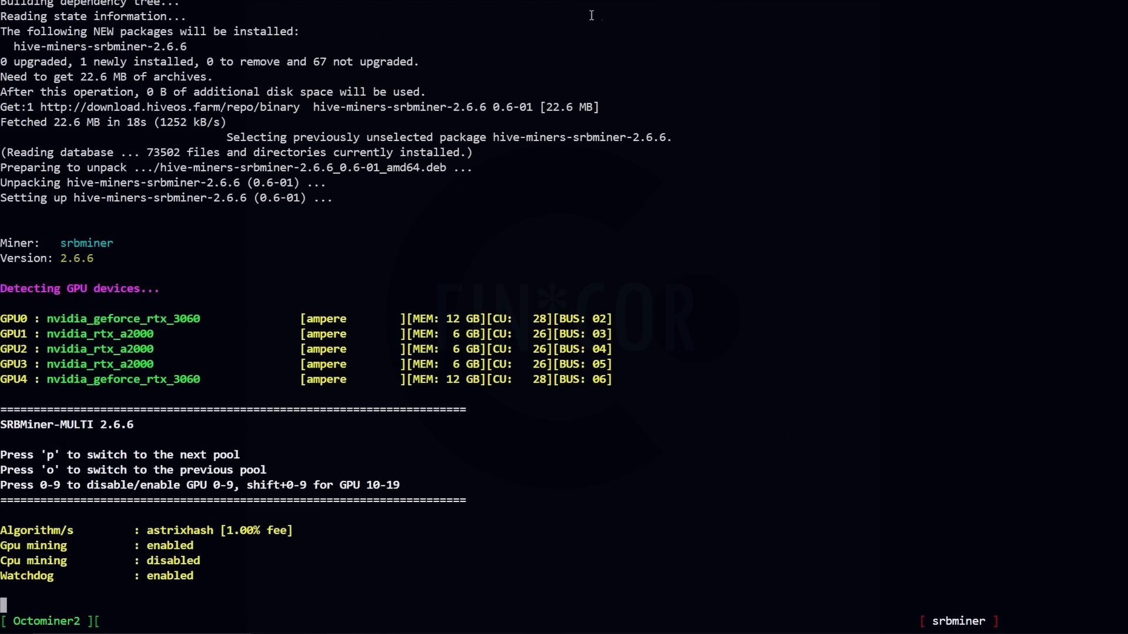
mouse_move(514, 82)
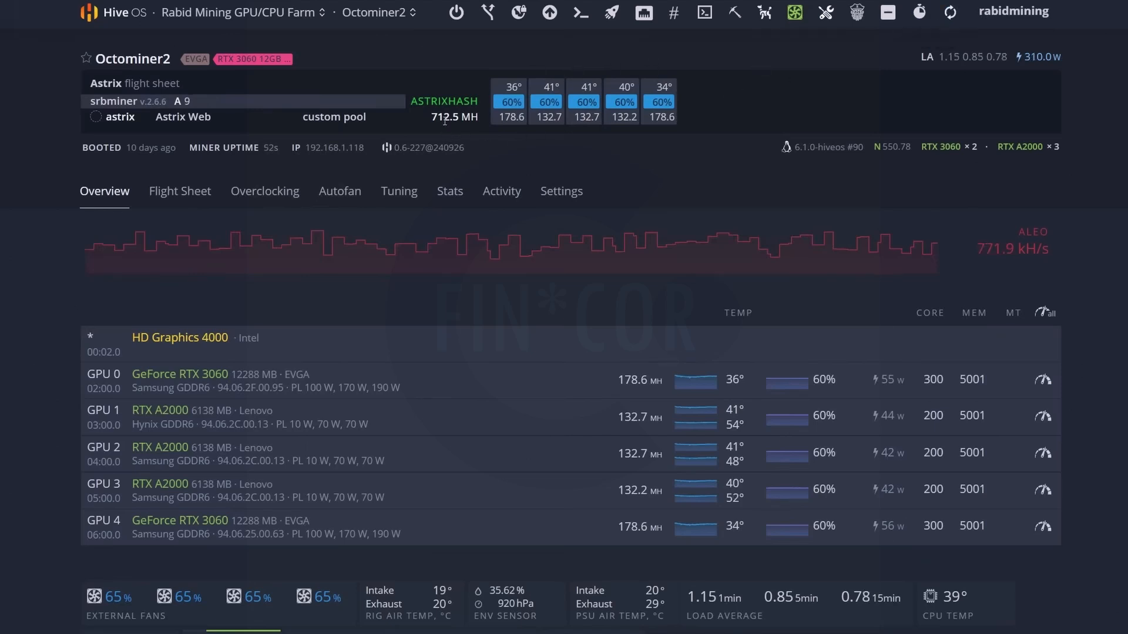
mouse_move(444, 119)
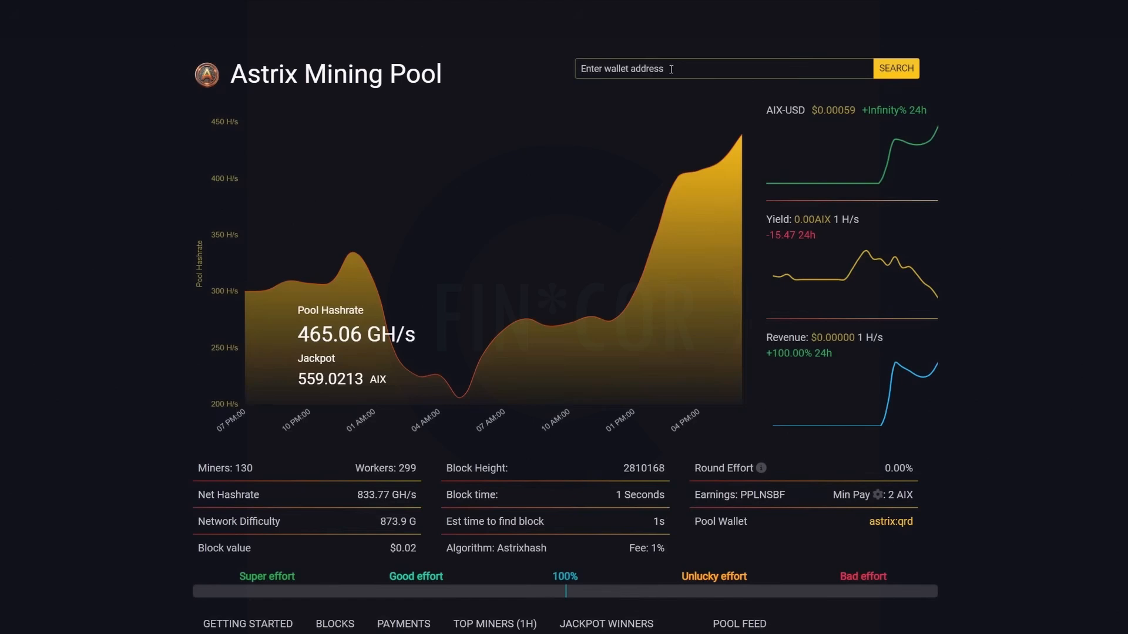
type("qpr0ak6paltqwwc03l73d6kuu8hpccjmdwv9sctek2gxnt557ftywjxvzdzle")
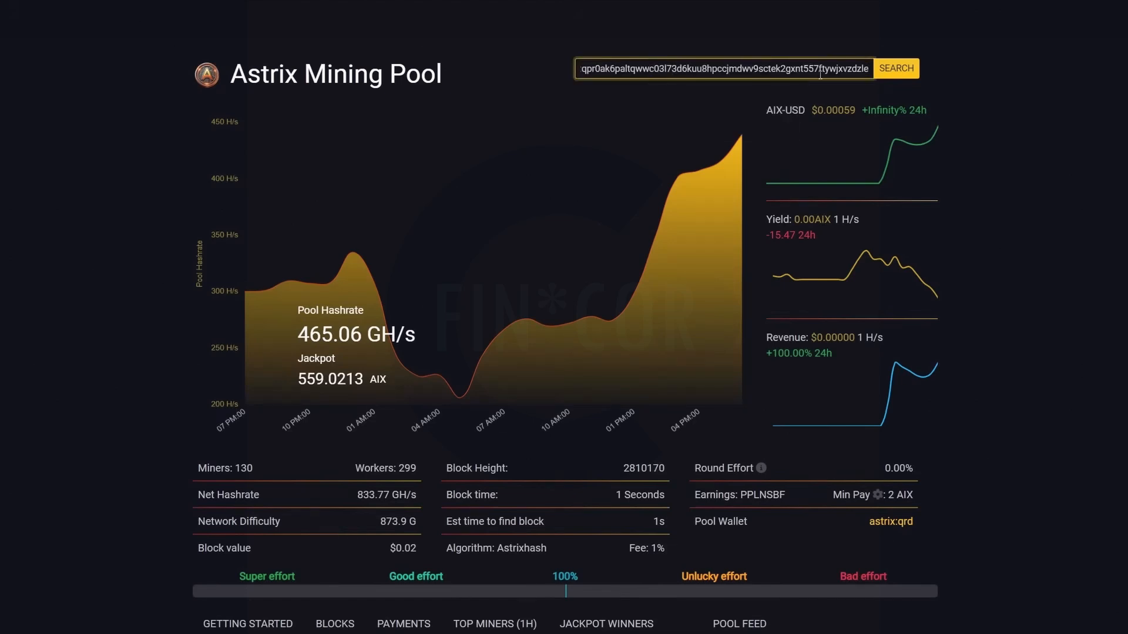
left_click(895, 68)
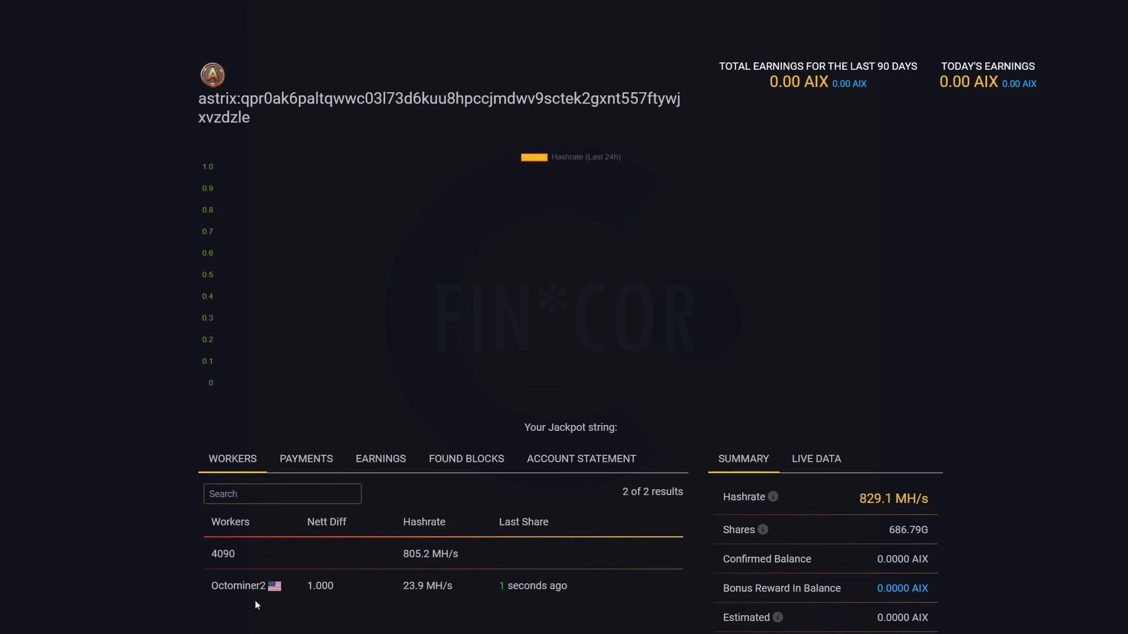
mouse_move(240, 566)
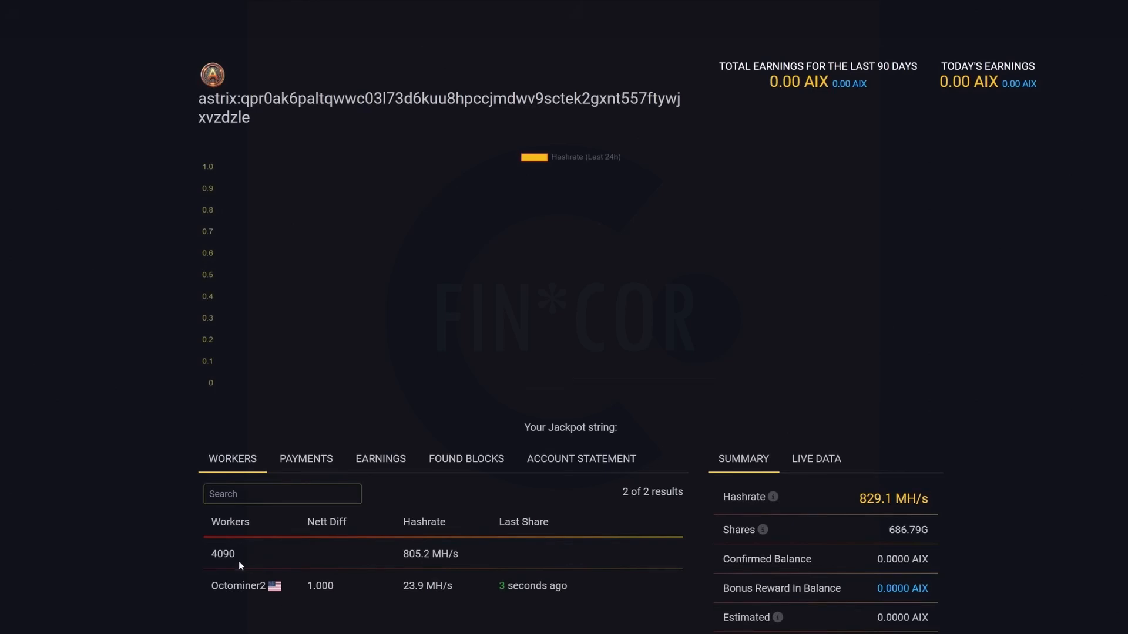
mouse_move(275, 591)
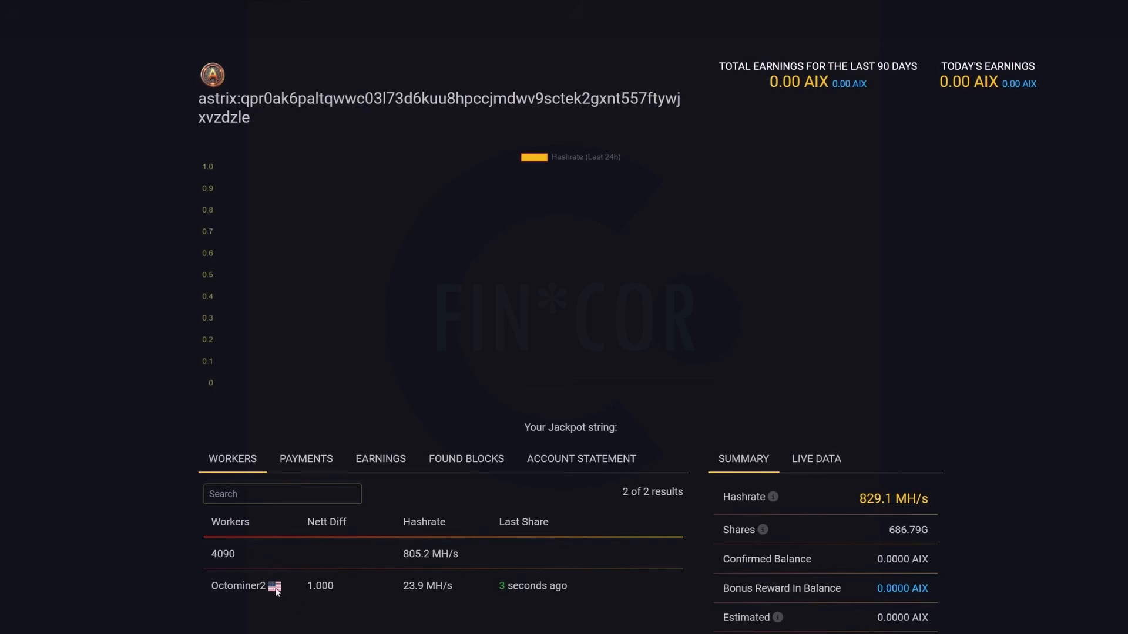